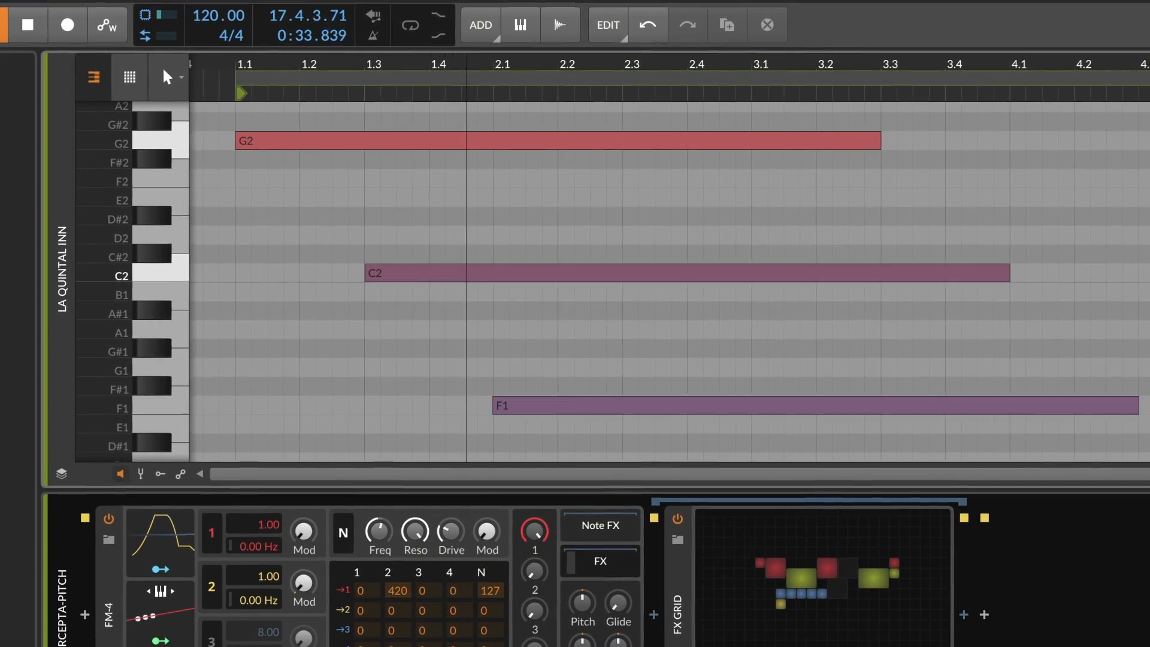
Step: Select the Pitch Testic track to reveal its Poly Grid patch with LFO, two Sines and Mixer
left_click(14, 26)
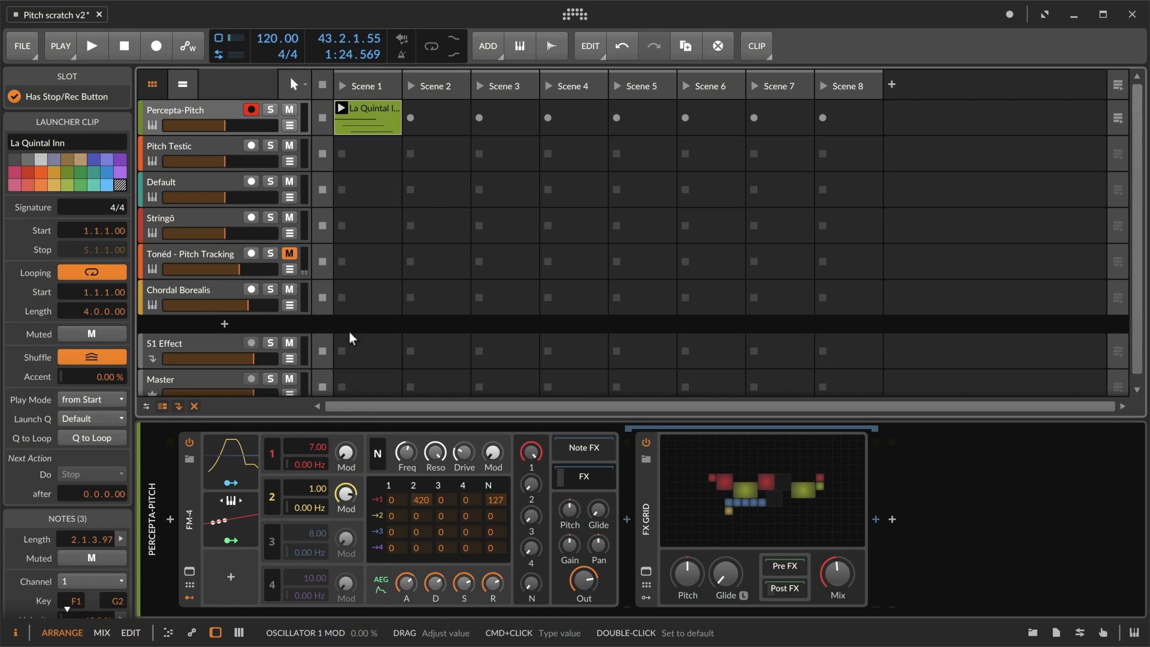
mouse_move(181, 149)
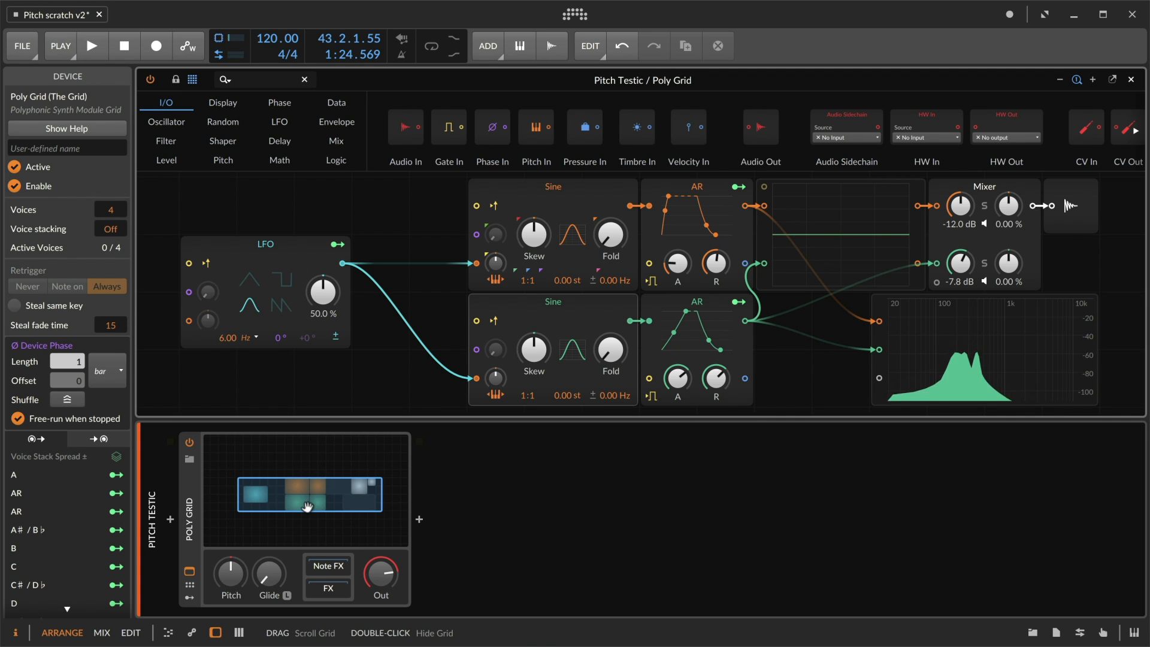
left_click(758, 45)
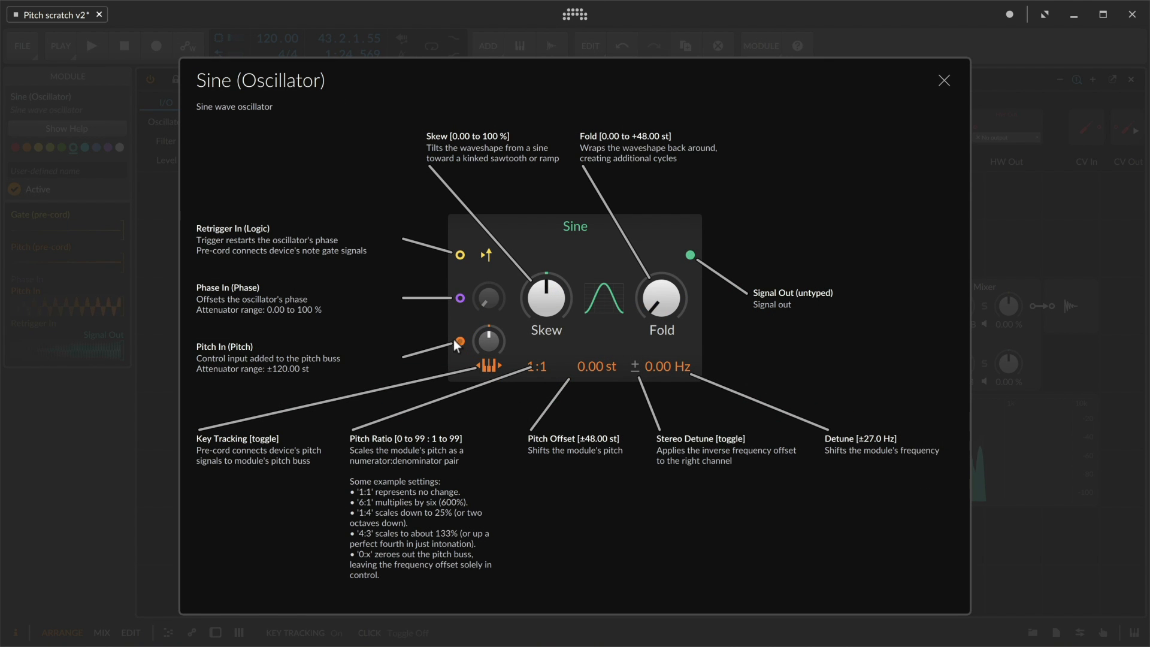
mouse_move(490, 339)
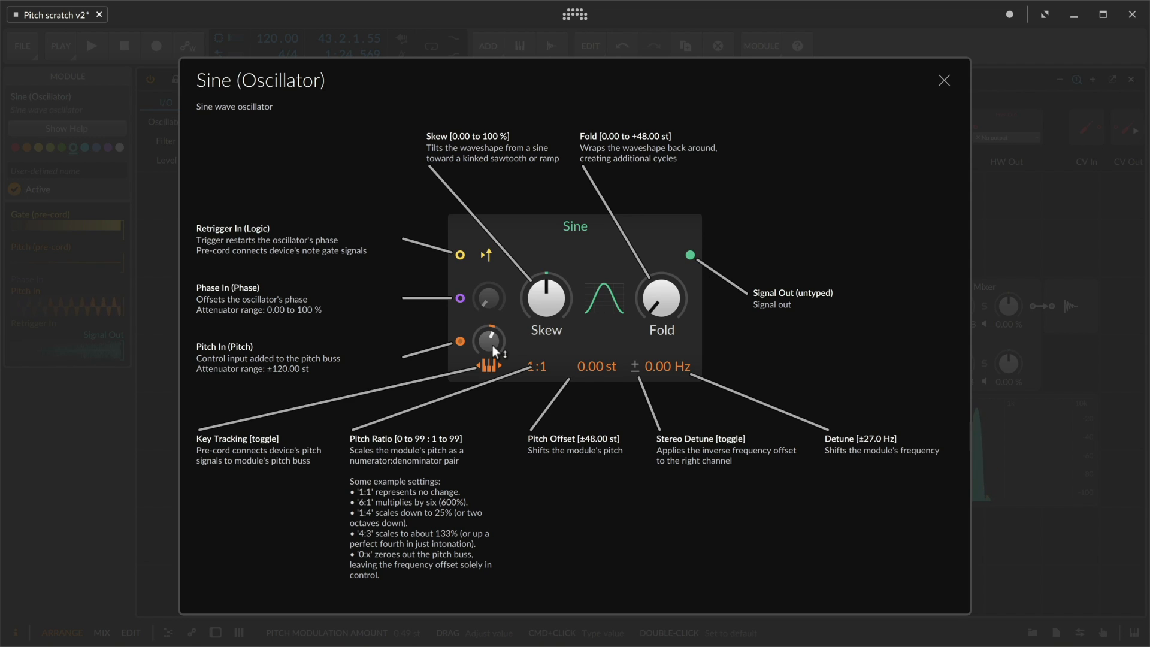
mouse_move(620, 376)
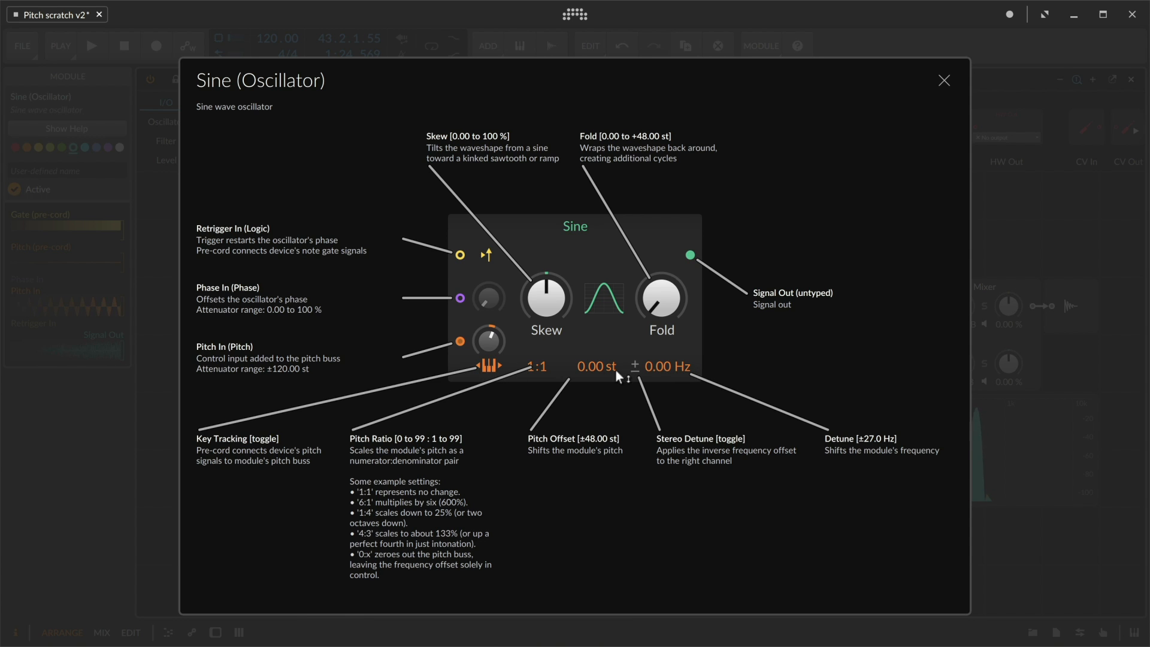
mouse_move(535, 377)
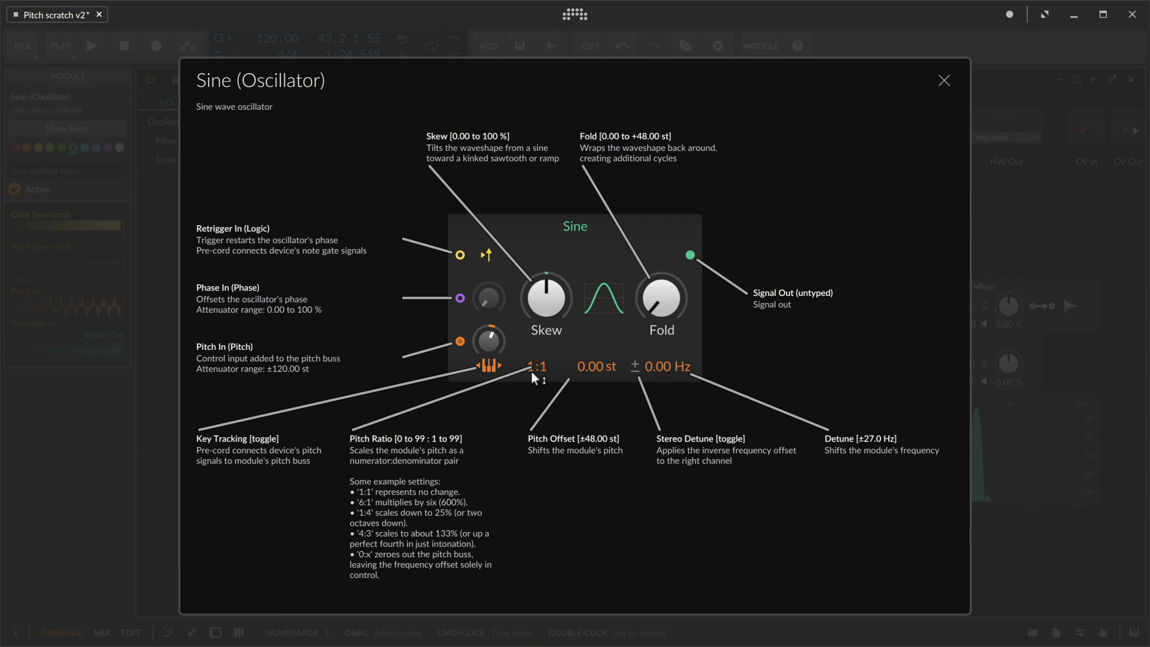
left_click(944, 80)
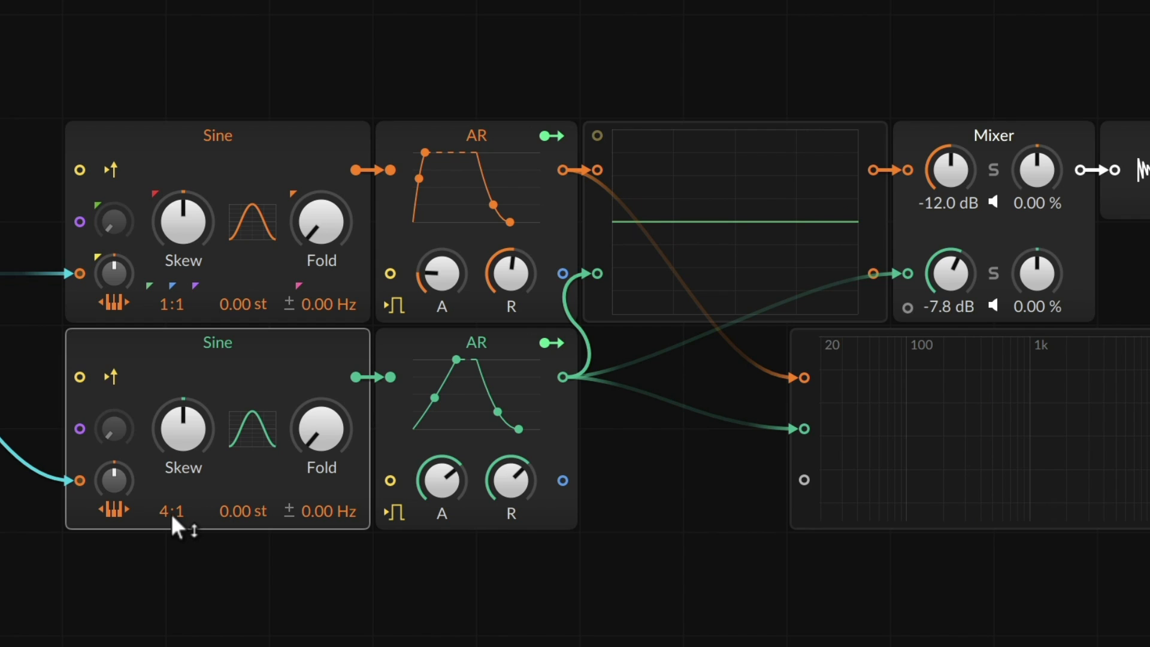
mouse_move(110, 376)
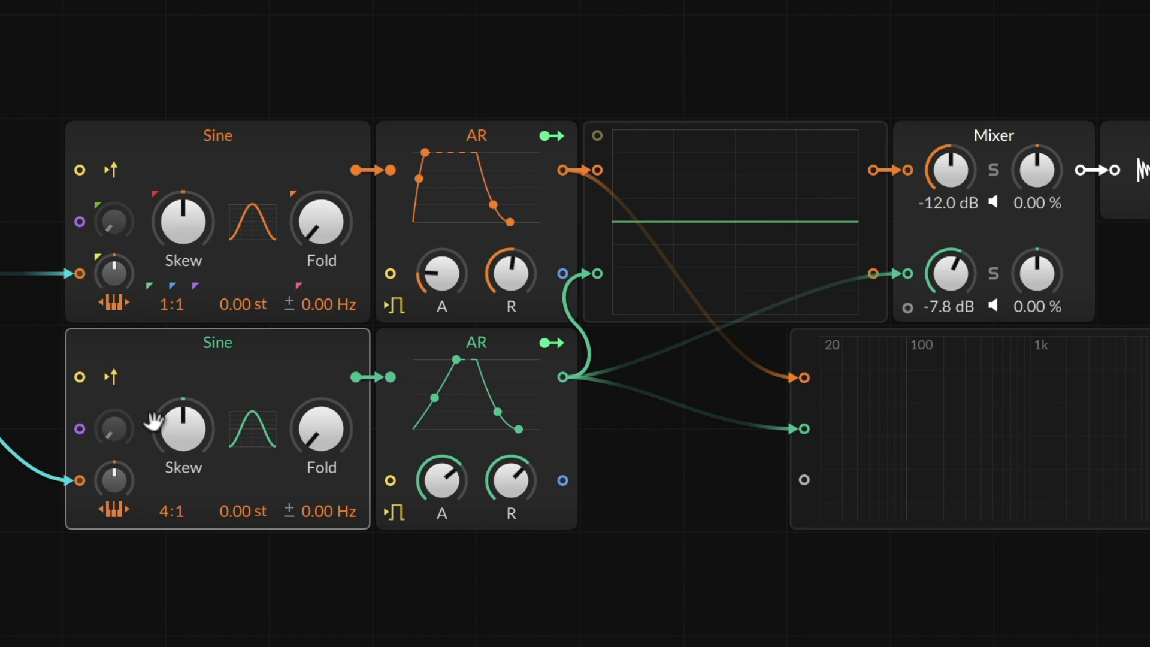
mouse_move(147, 521)
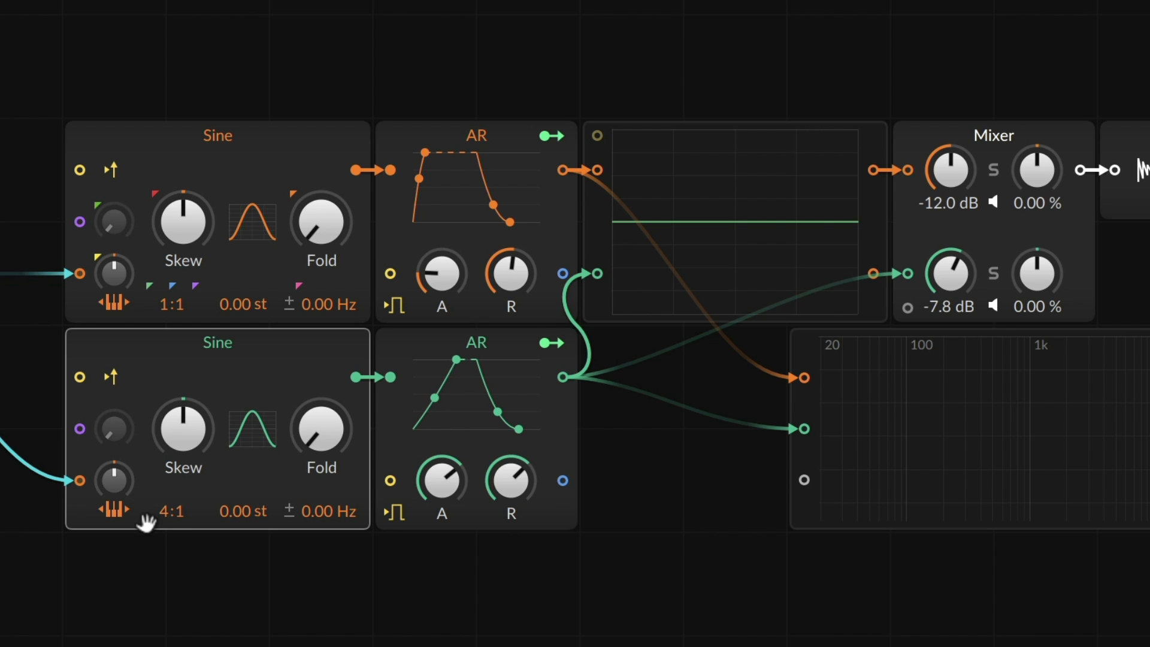
mouse_move(238, 205)
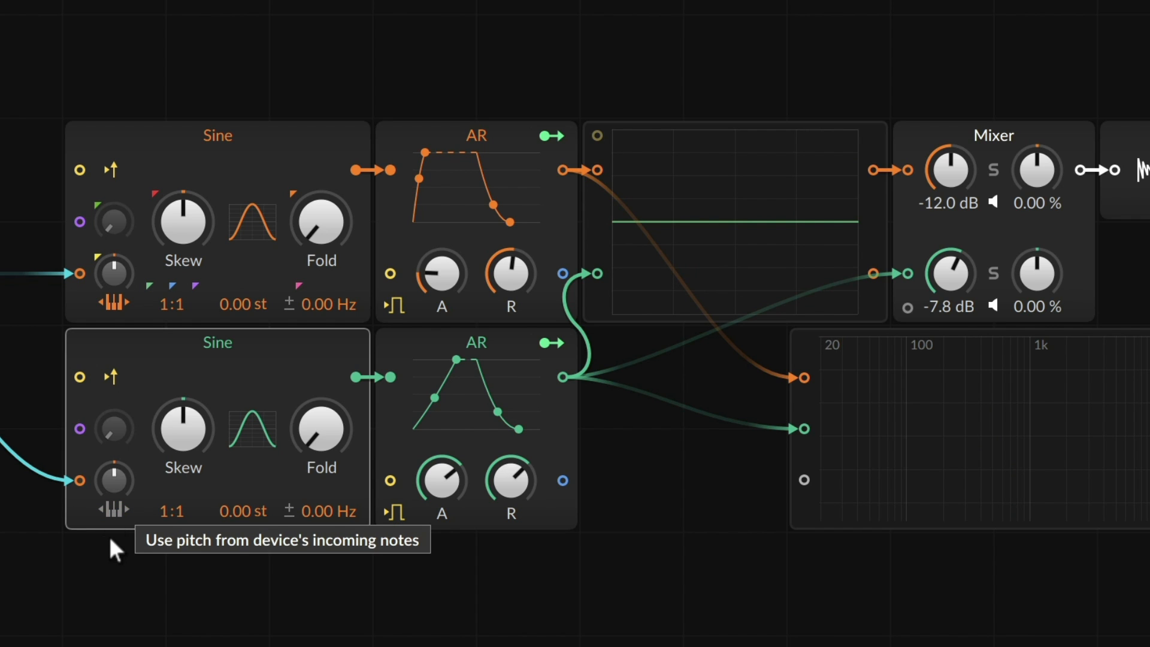
mouse_move(114, 561)
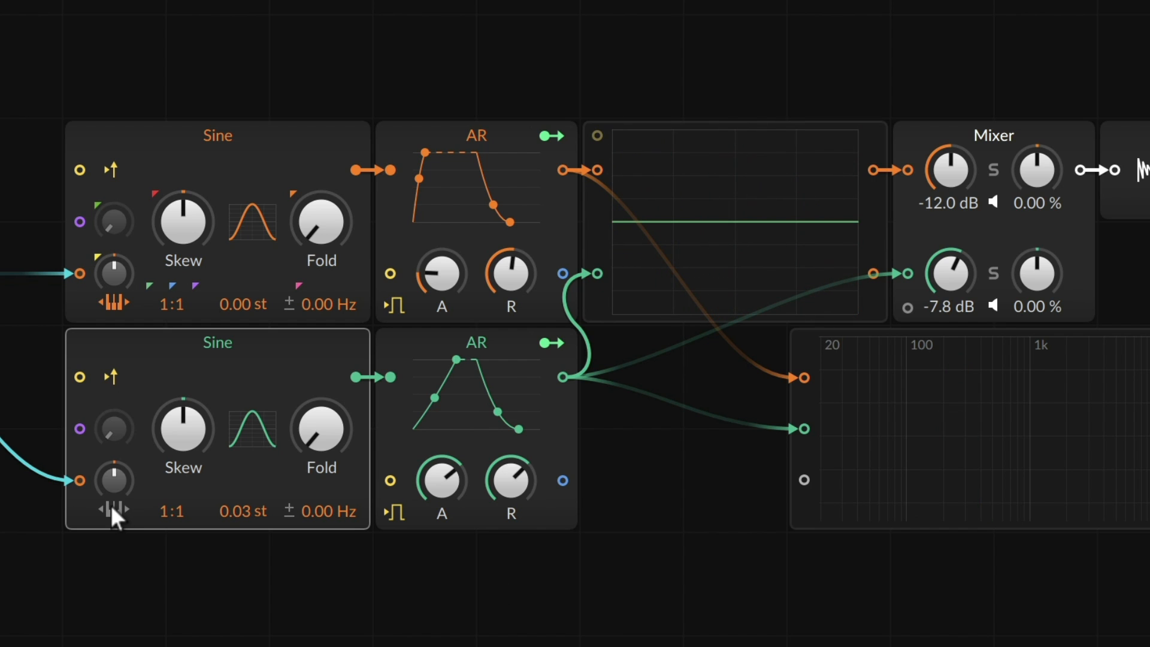
mouse_move(119, 581)
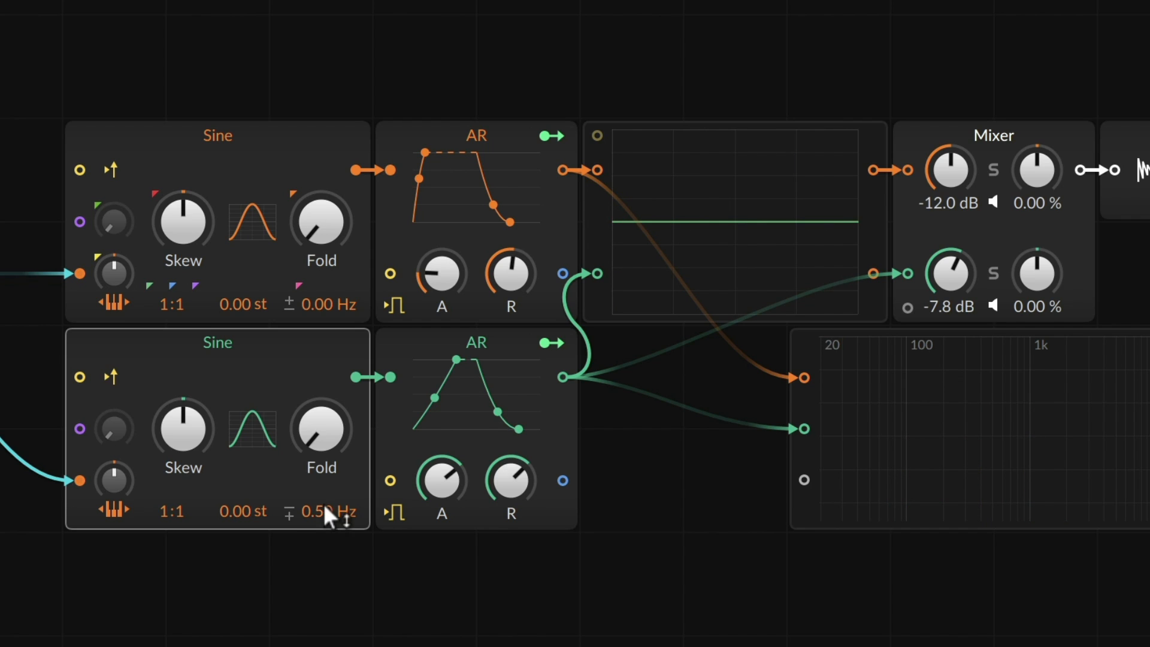
mouse_move(336, 242)
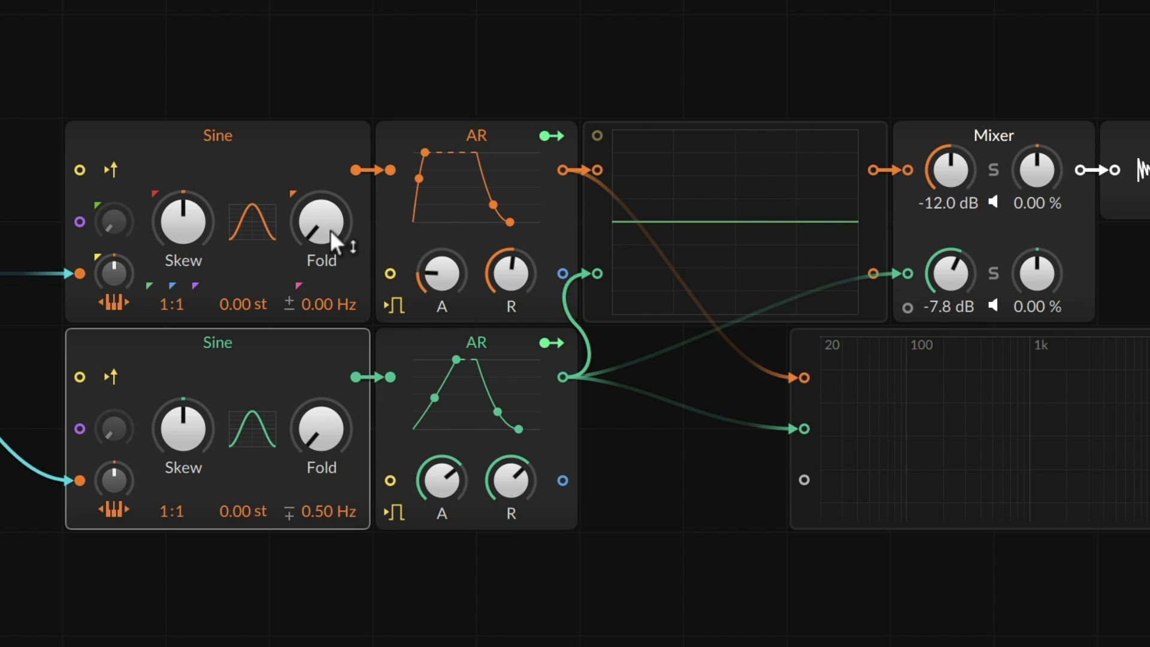
mouse_move(168, 176)
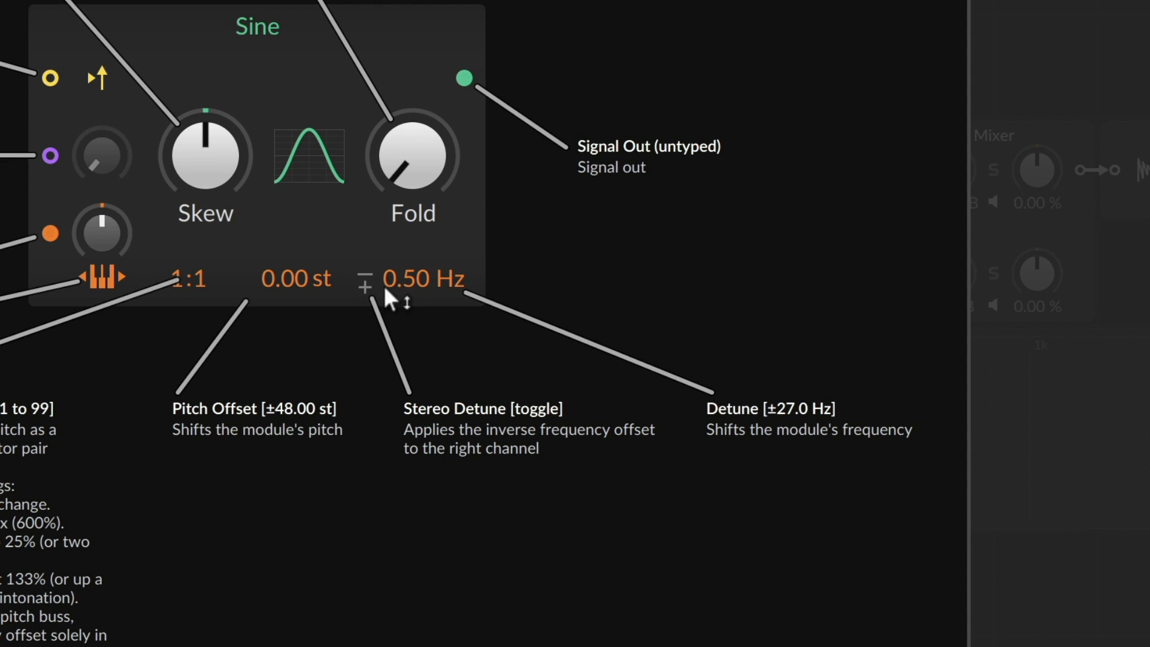
mouse_move(433, 379)
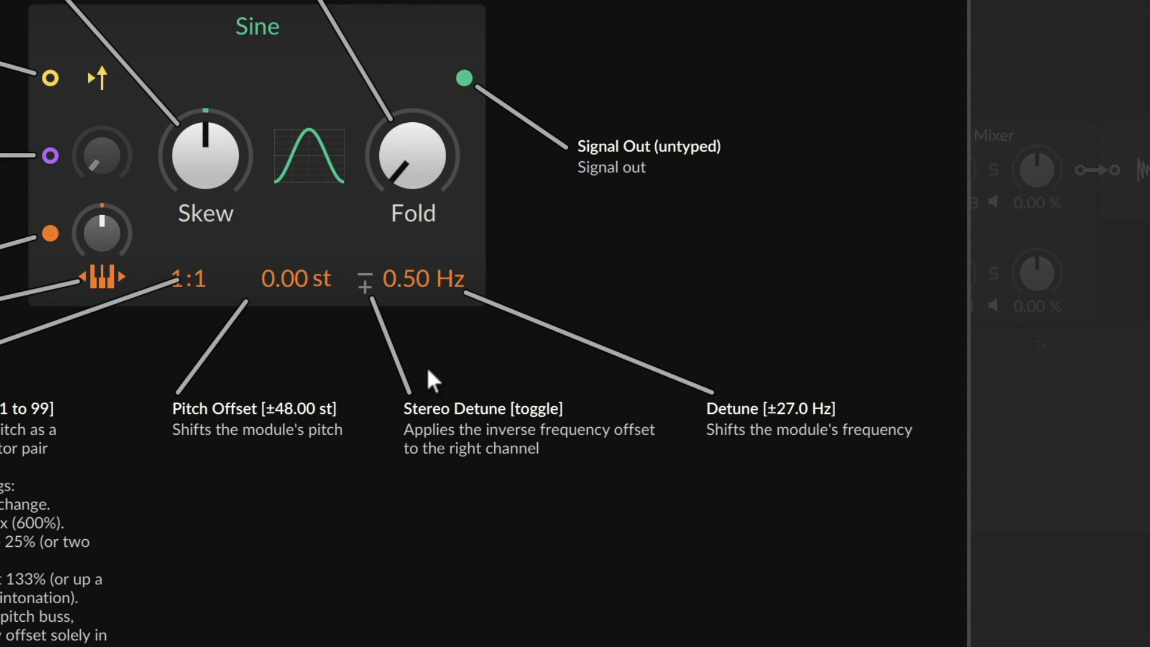
mouse_move(367, 290)
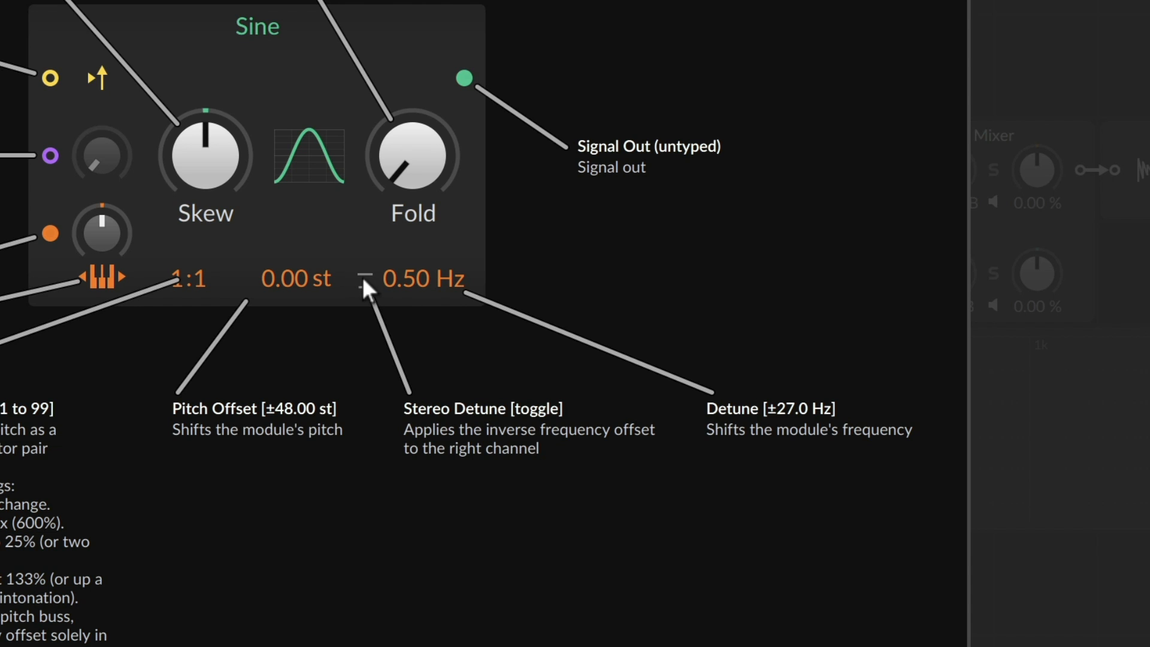
mouse_move(480, 440)
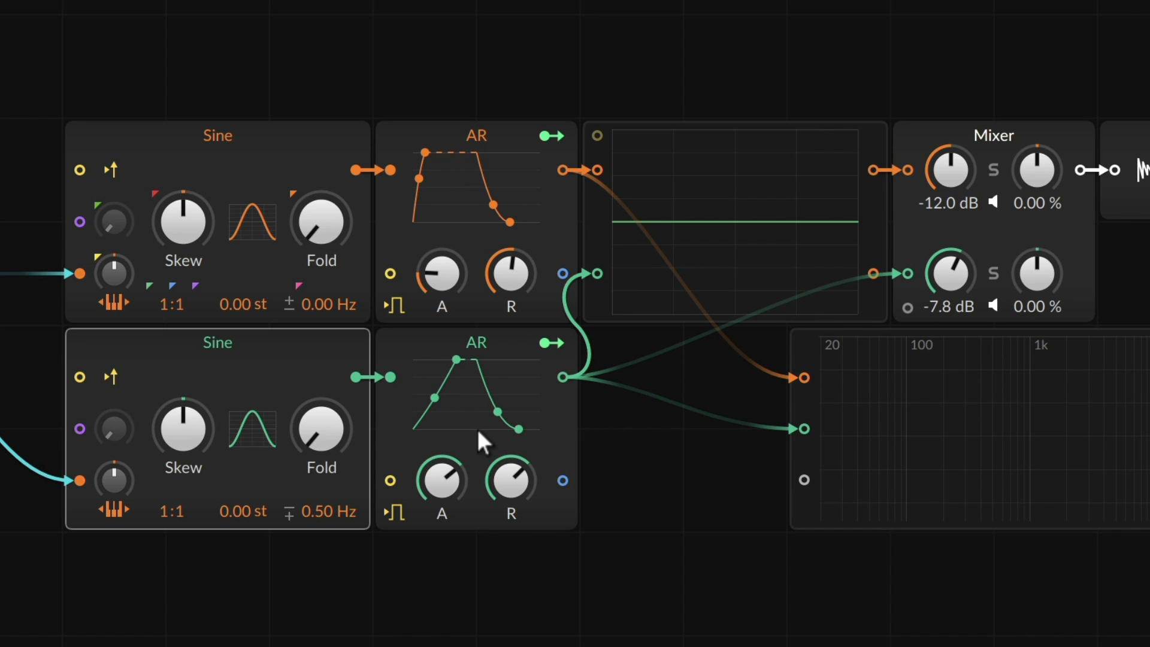
mouse_move(972, 209)
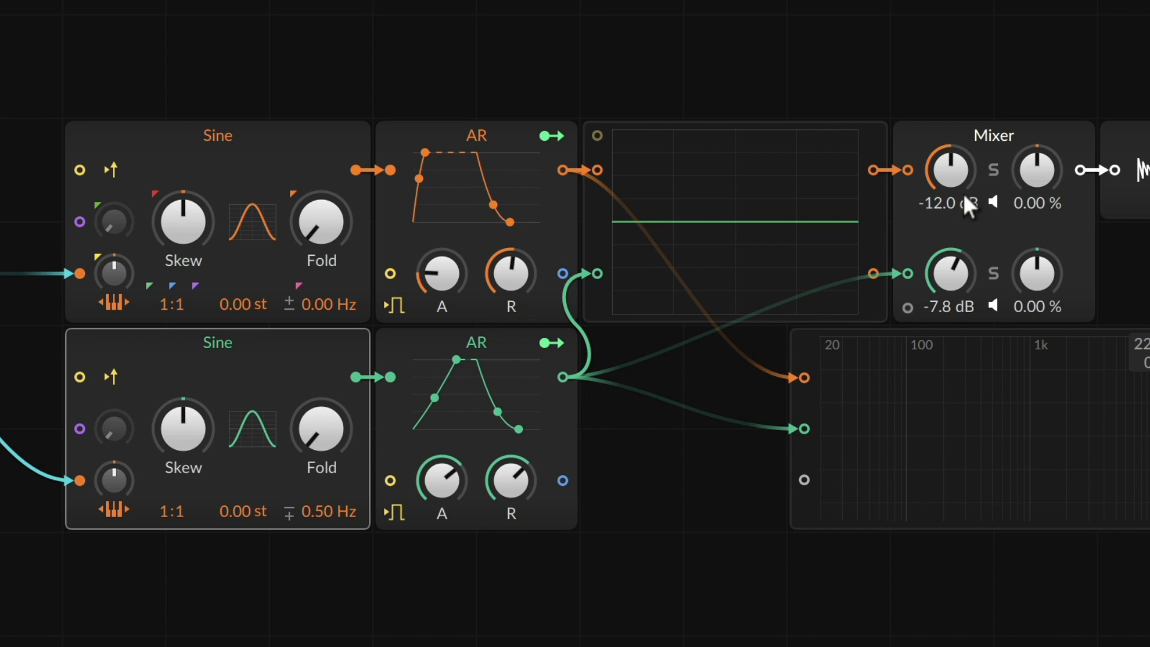
mouse_move(37, 13)
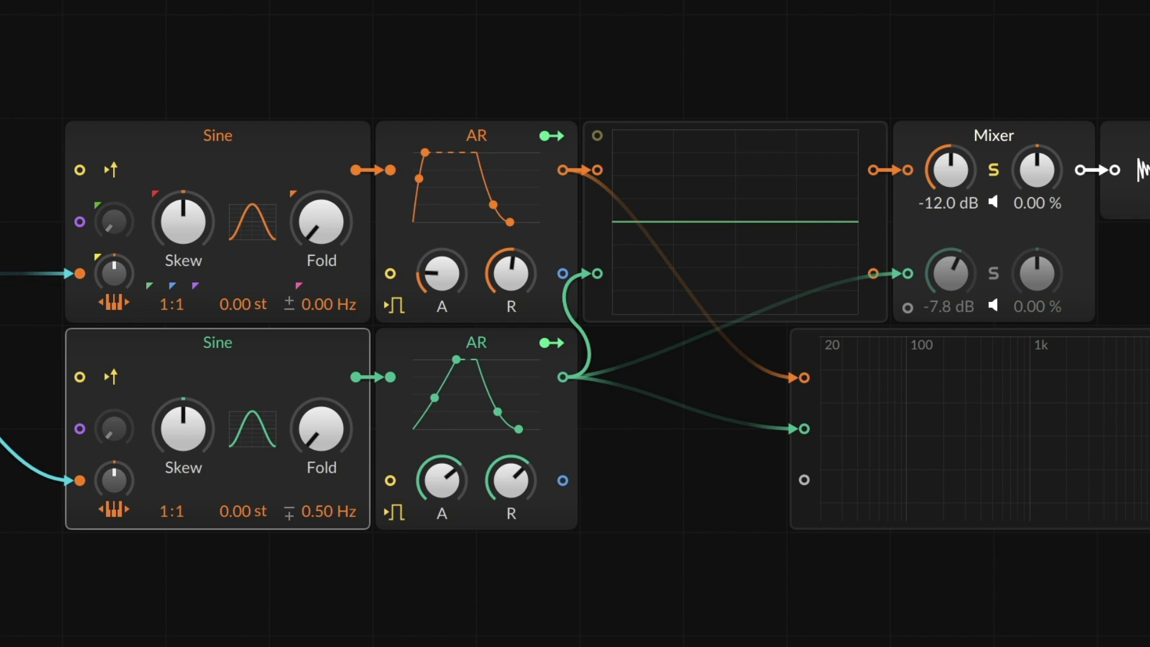
mouse_move(574, 167)
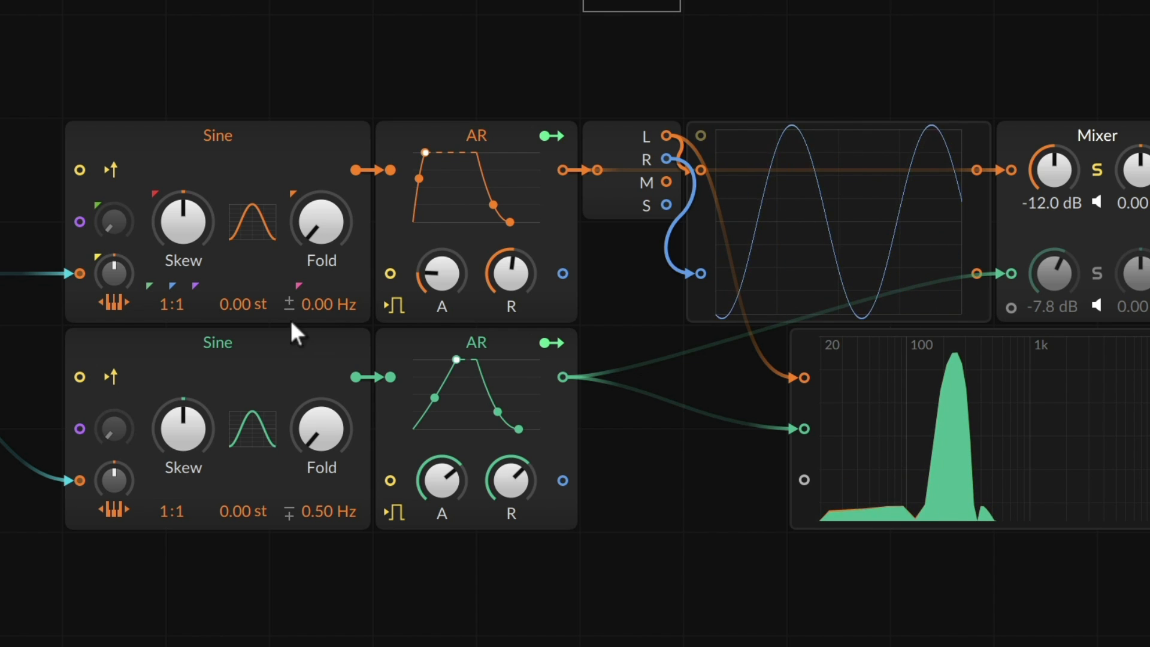
mouse_move(290, 311)
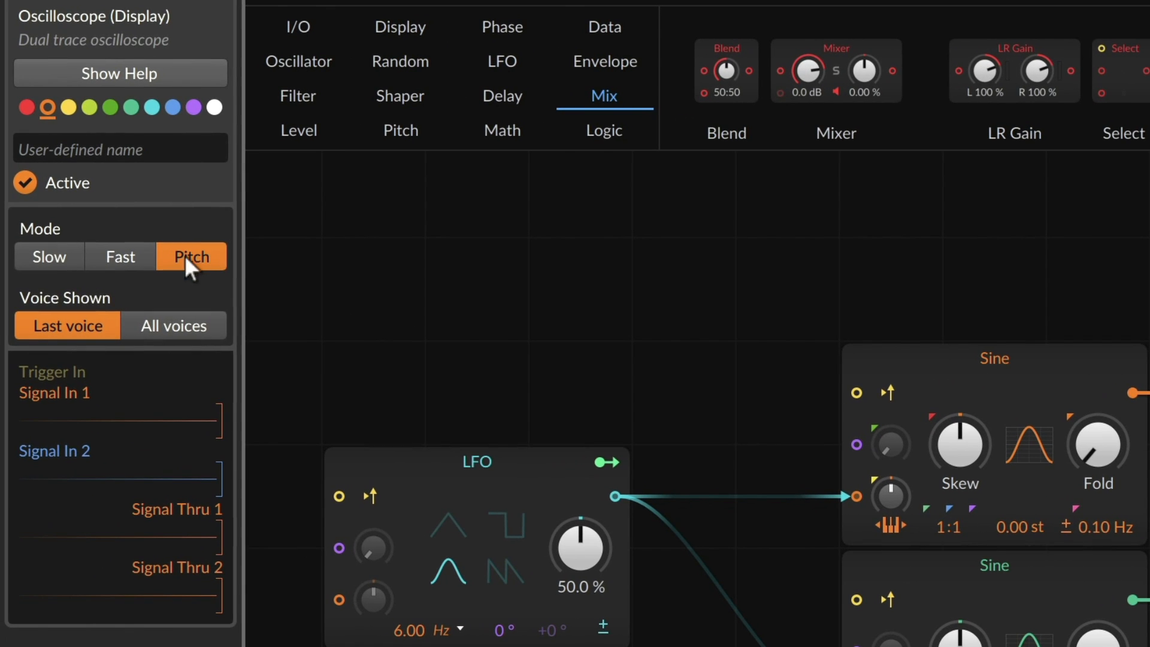
mouse_move(201, 291)
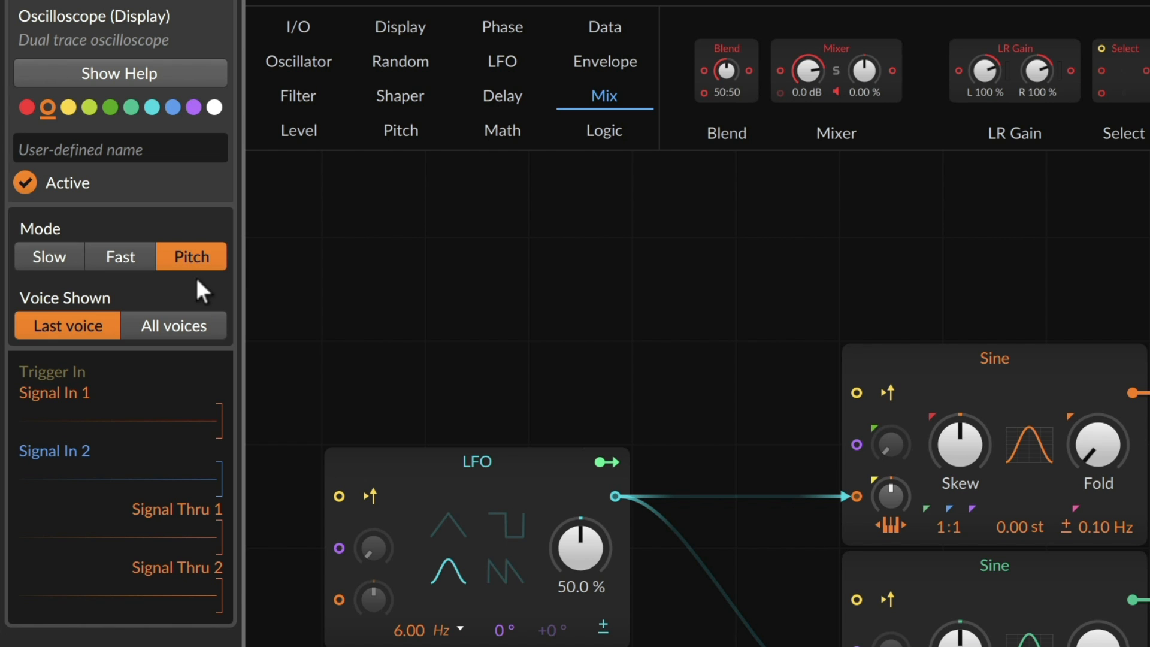
mouse_move(735, 349)
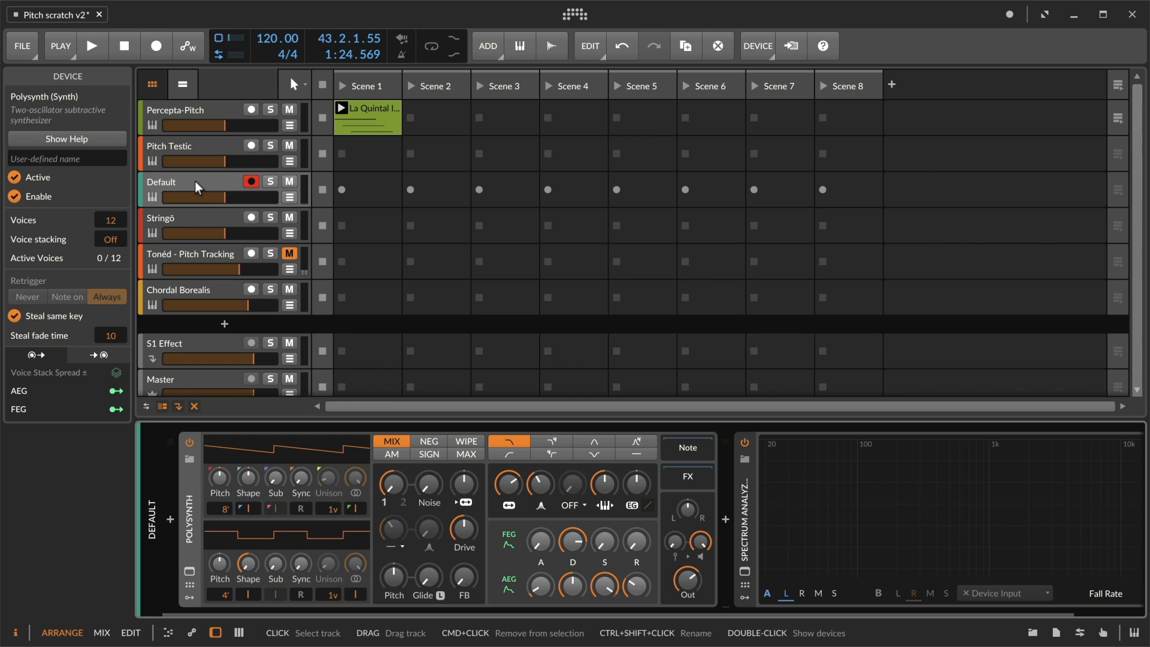
mouse_move(213, 236)
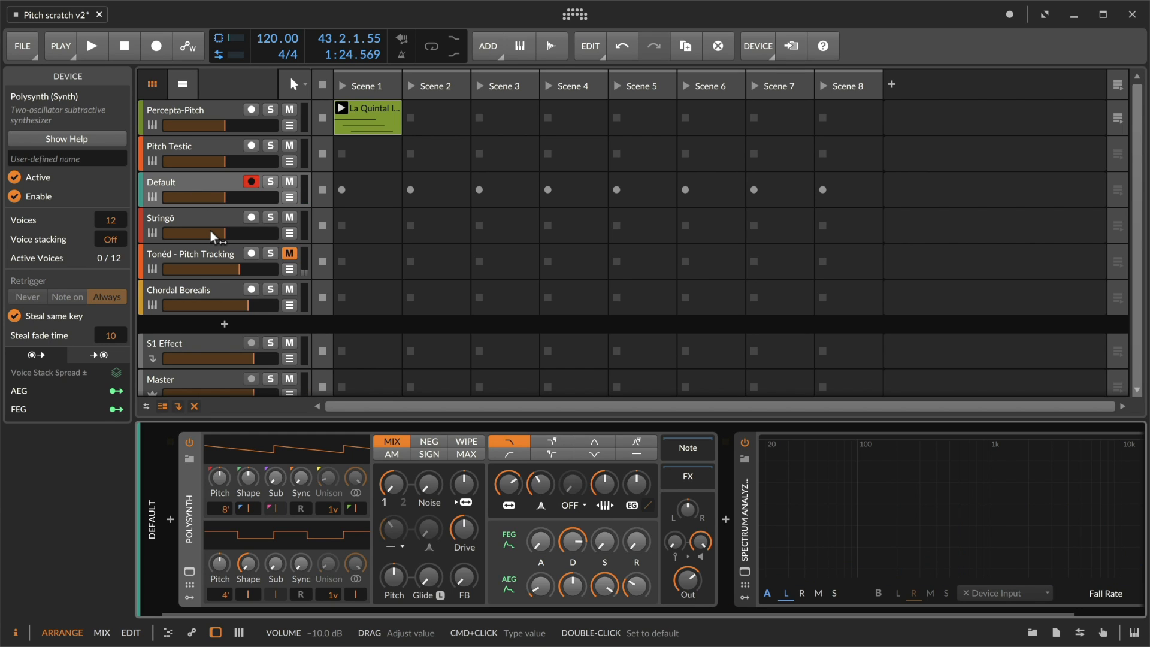
mouse_move(262, 470)
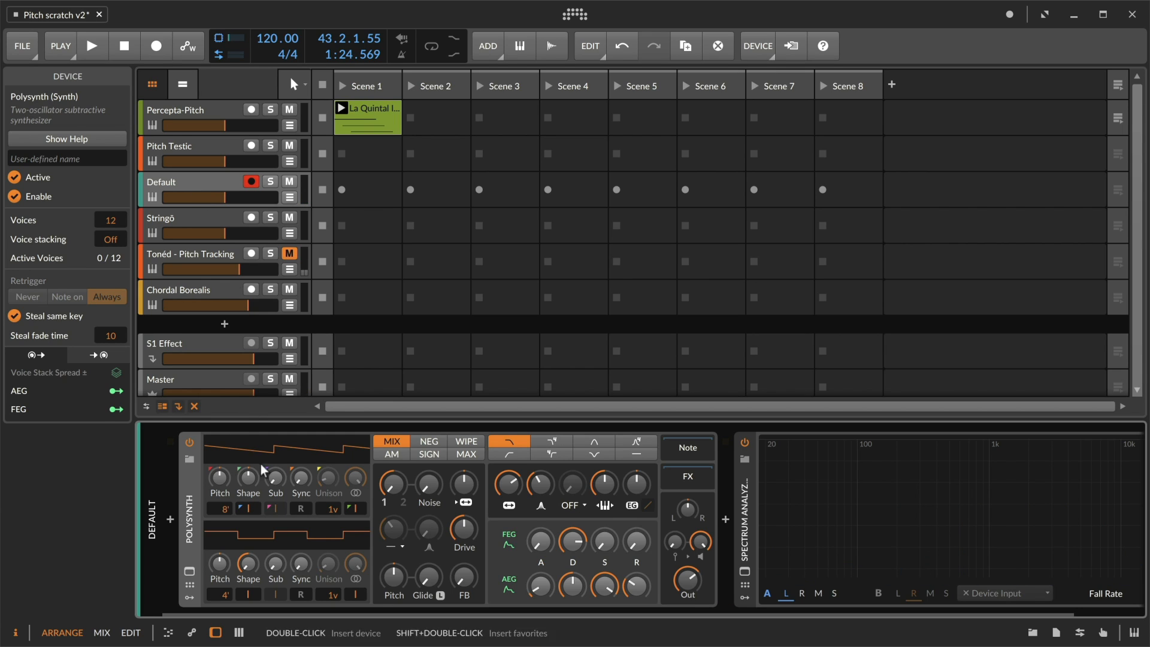
mouse_move(544, 486)
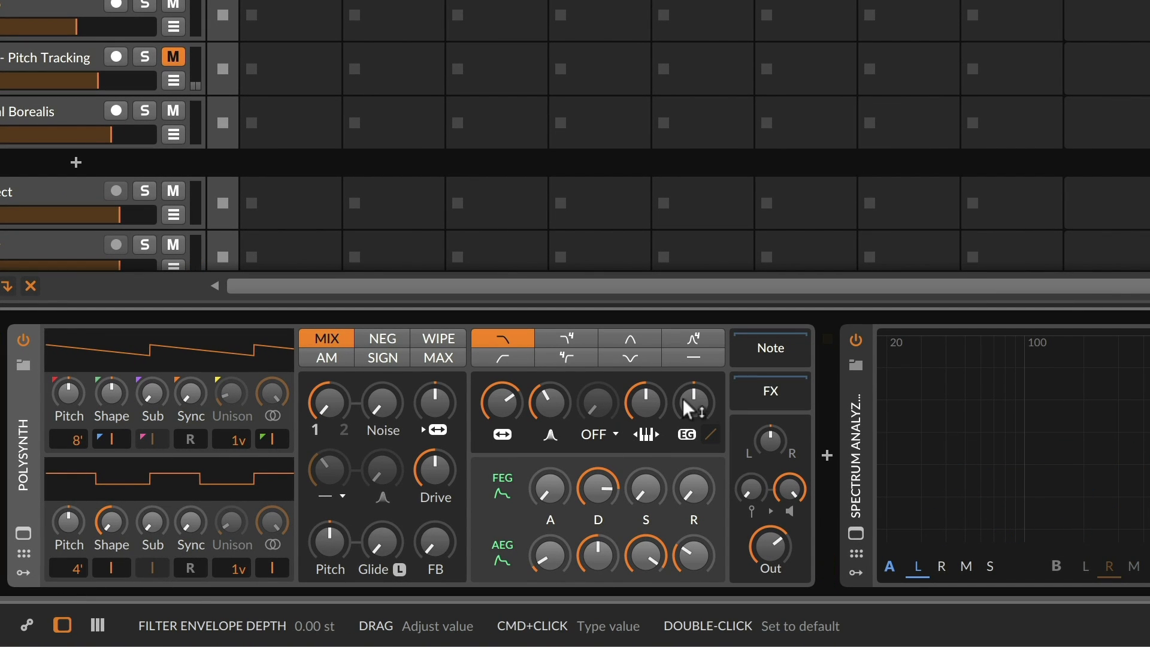
mouse_move(653, 409)
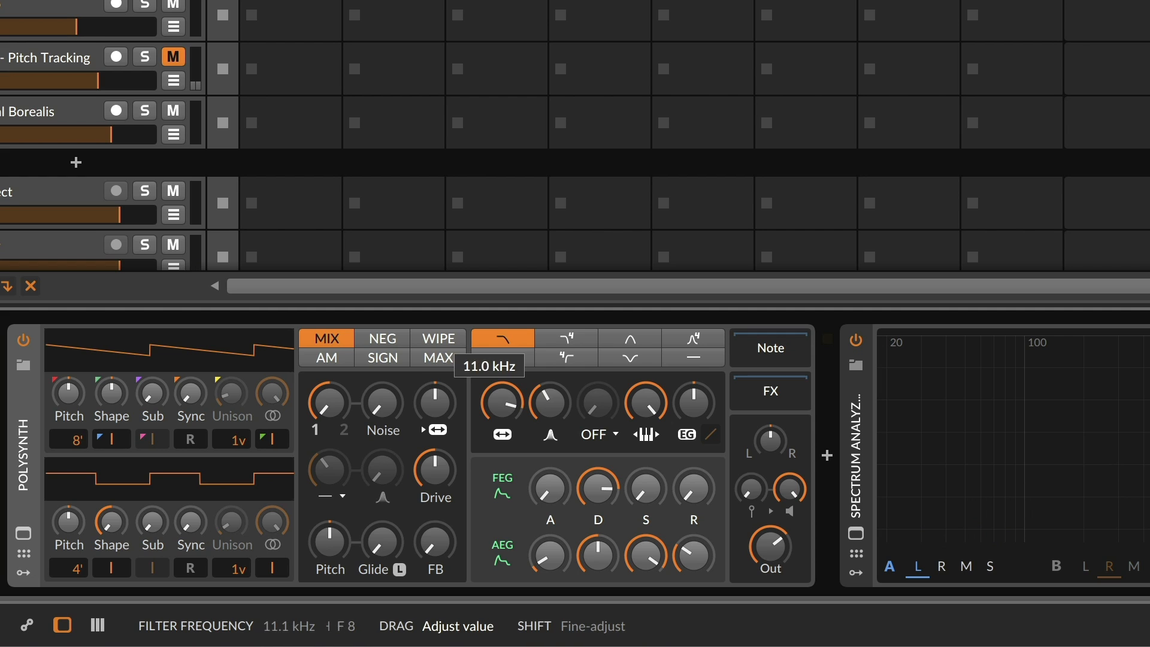
Step: Switch the Polysynth filter to the second filter-type mode
left_click(565, 339)
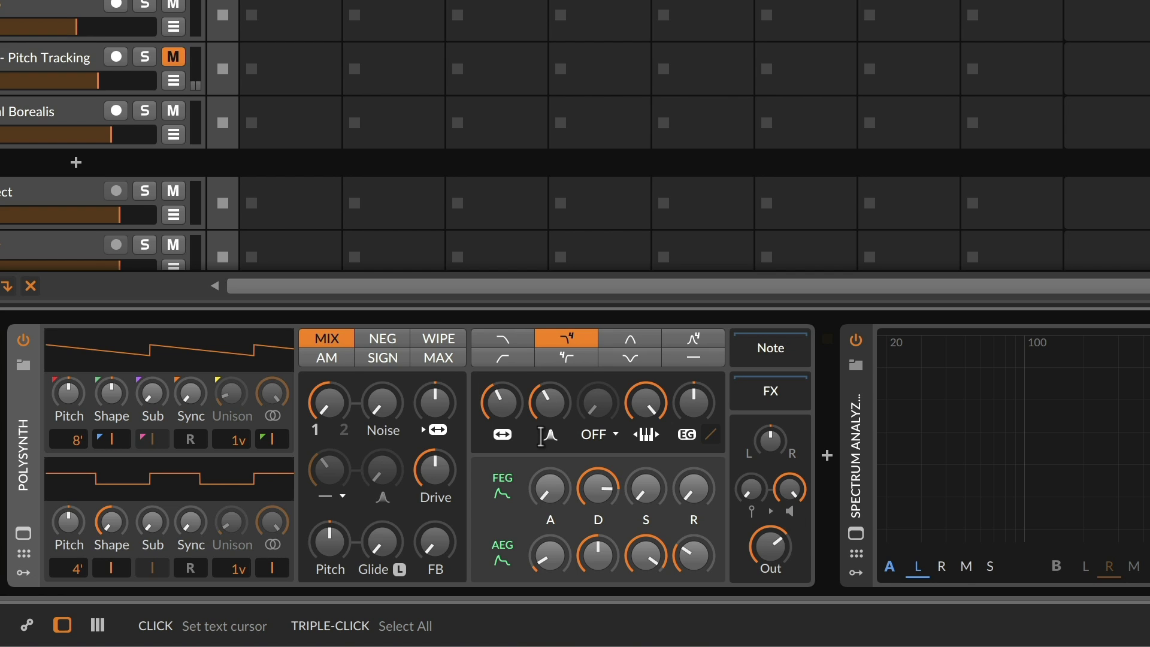
mouse_move(527, 418)
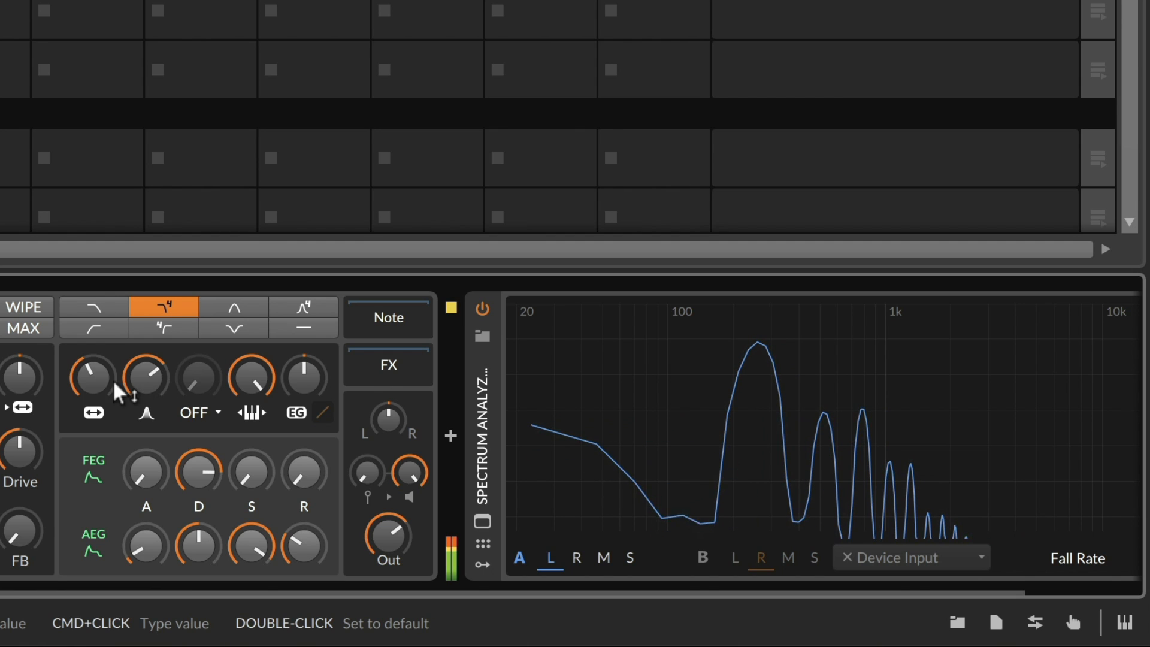
Step: Enter C4 as the Polysynth filter Frequency value
double_click(91, 378)
type("d")
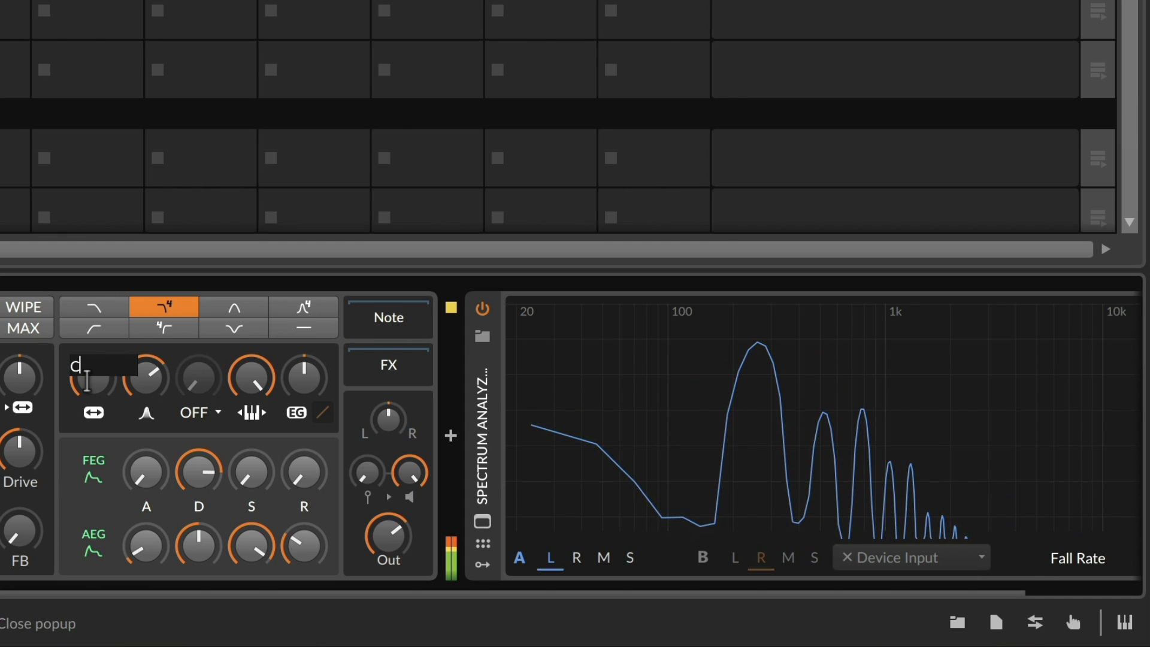
type("C4")
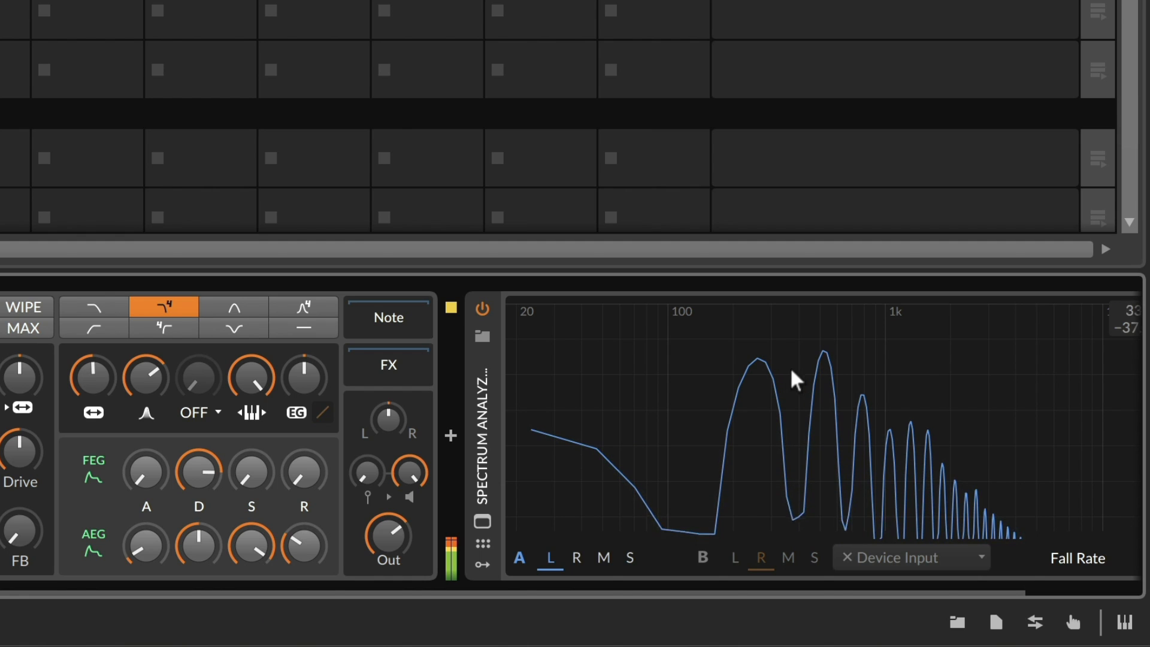
mouse_move(821, 396)
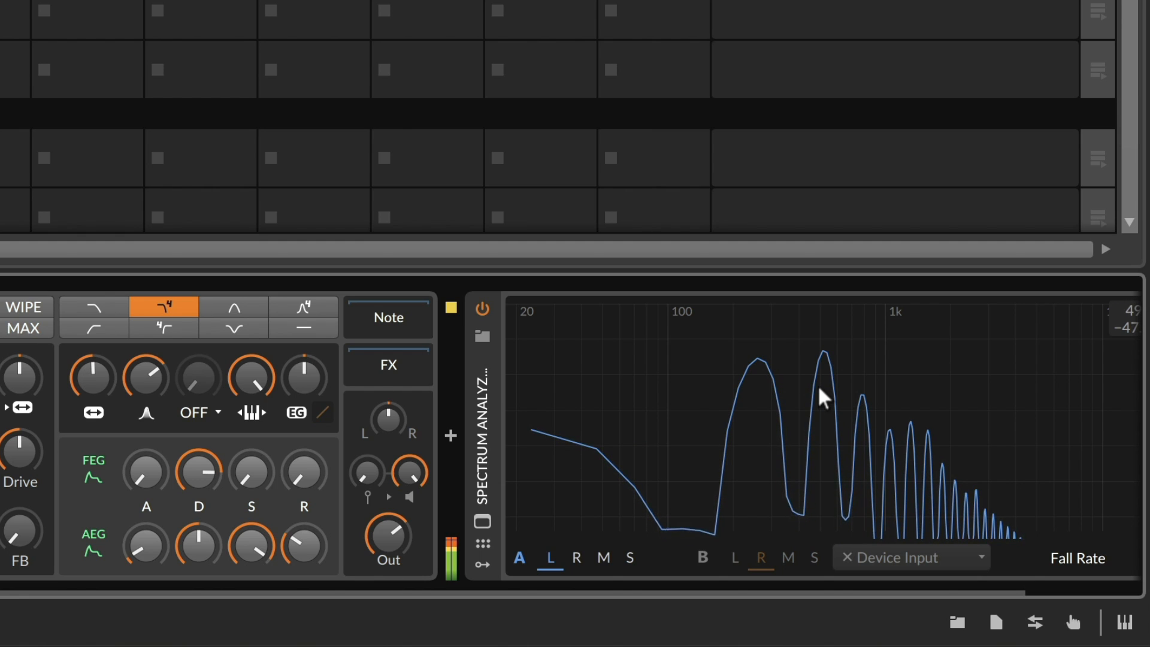
mouse_move(198, 382)
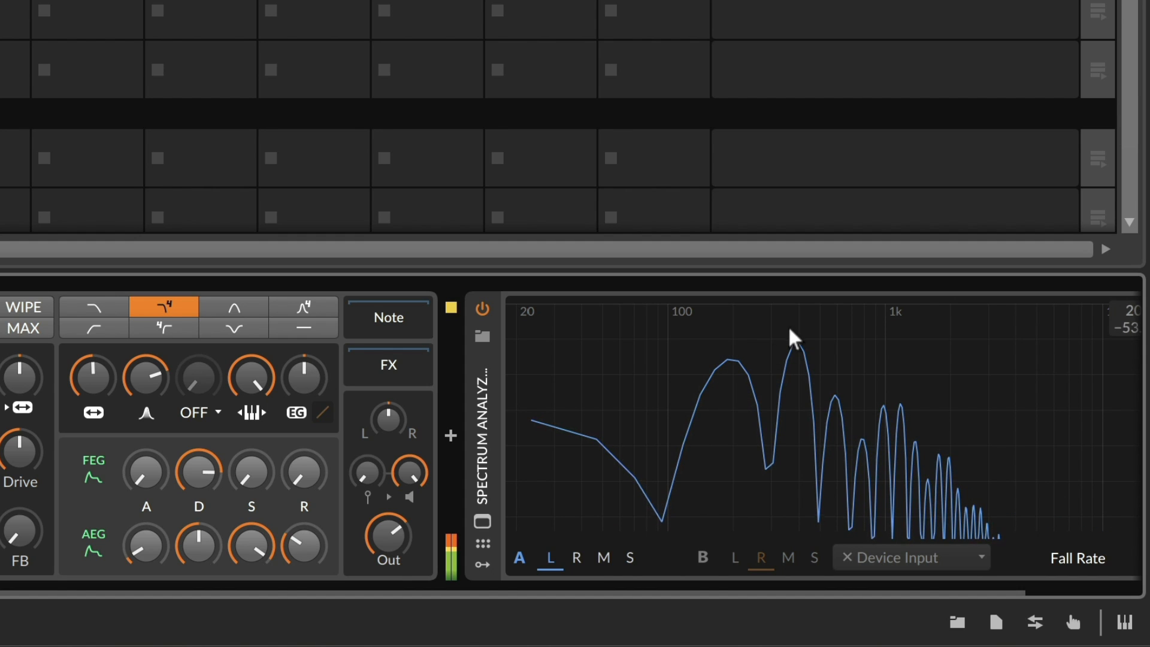
mouse_move(840, 418)
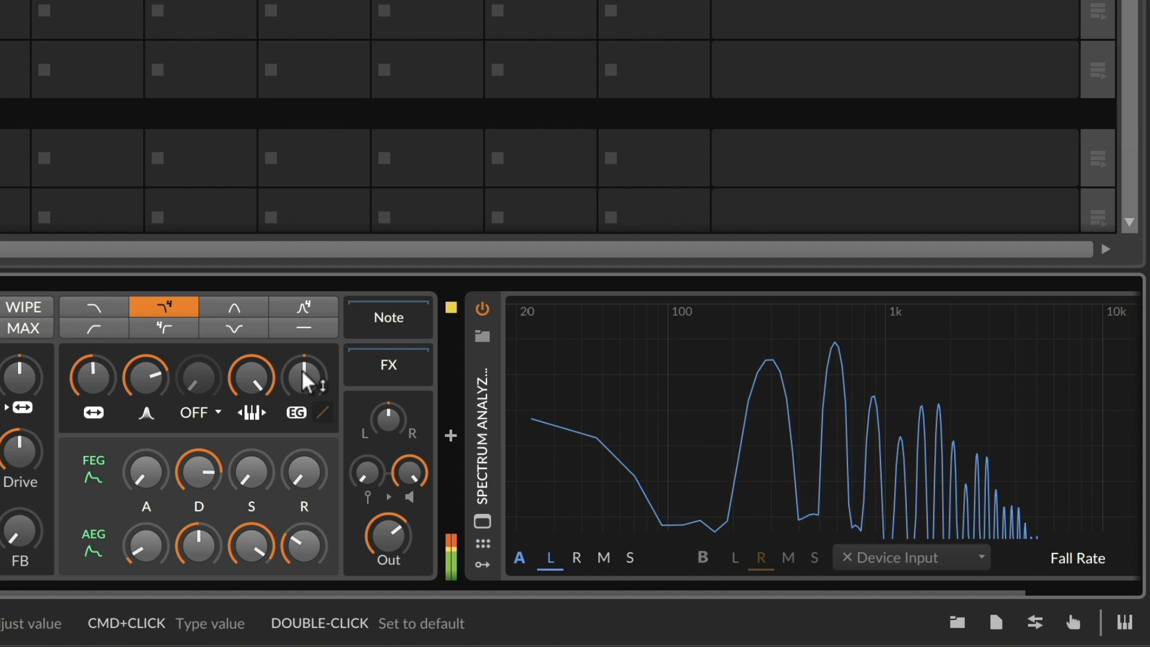
Step: Set the filter EG depth to 7 semitones and adjust the FEG Decay knob
double_click(304, 375)
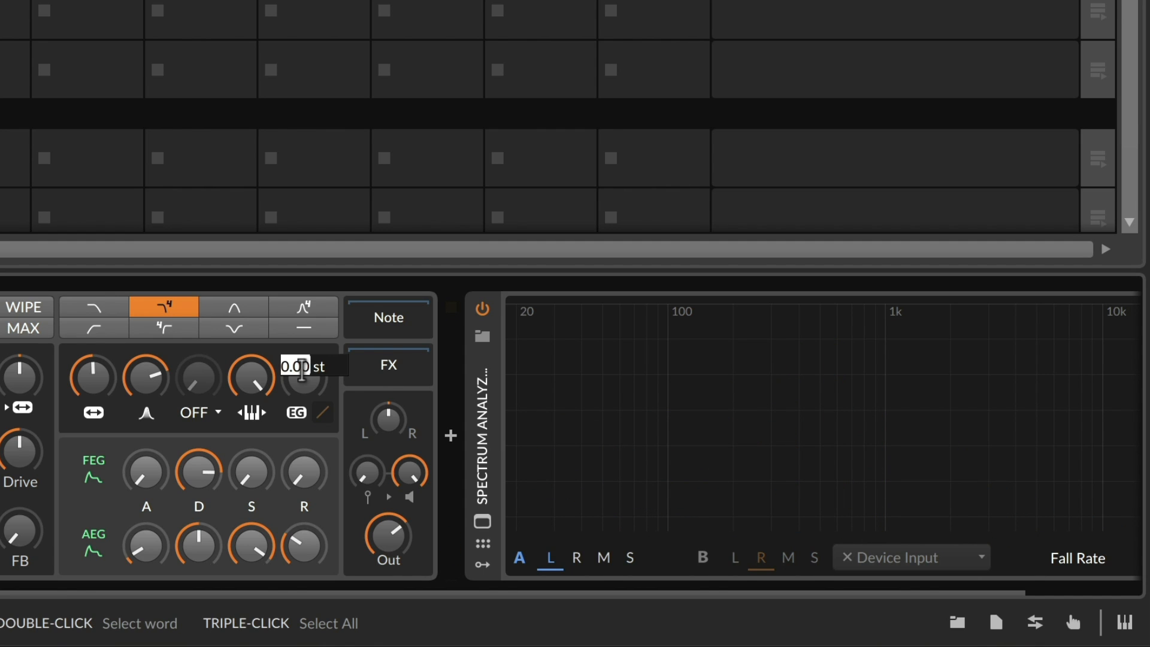
type("7")
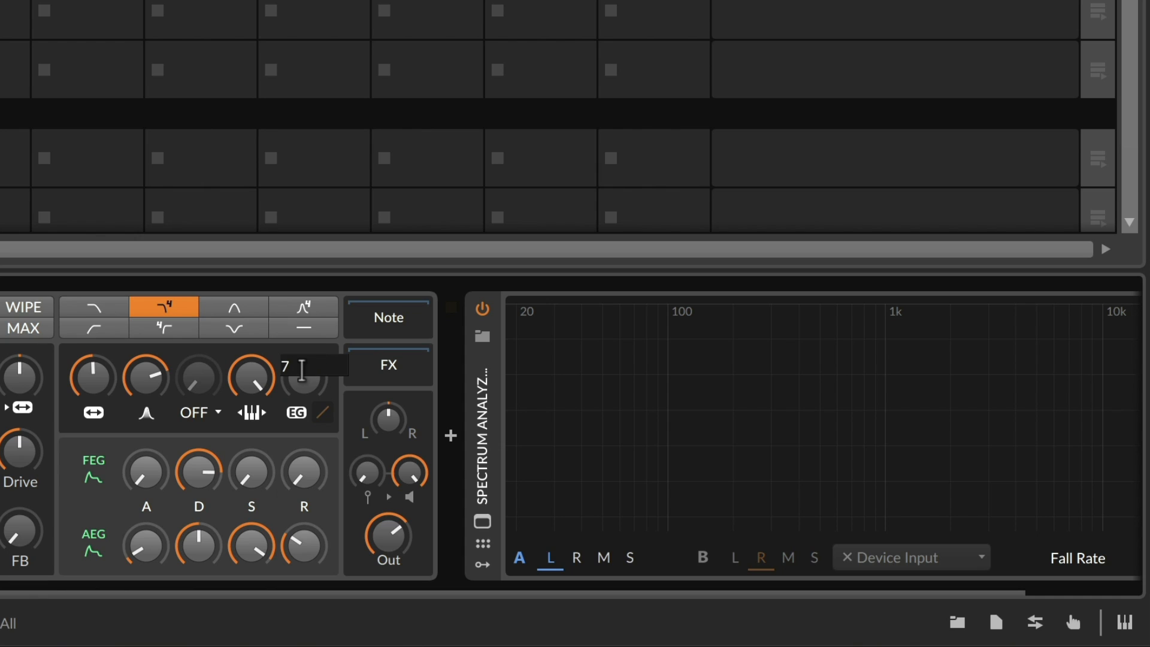
type("s")
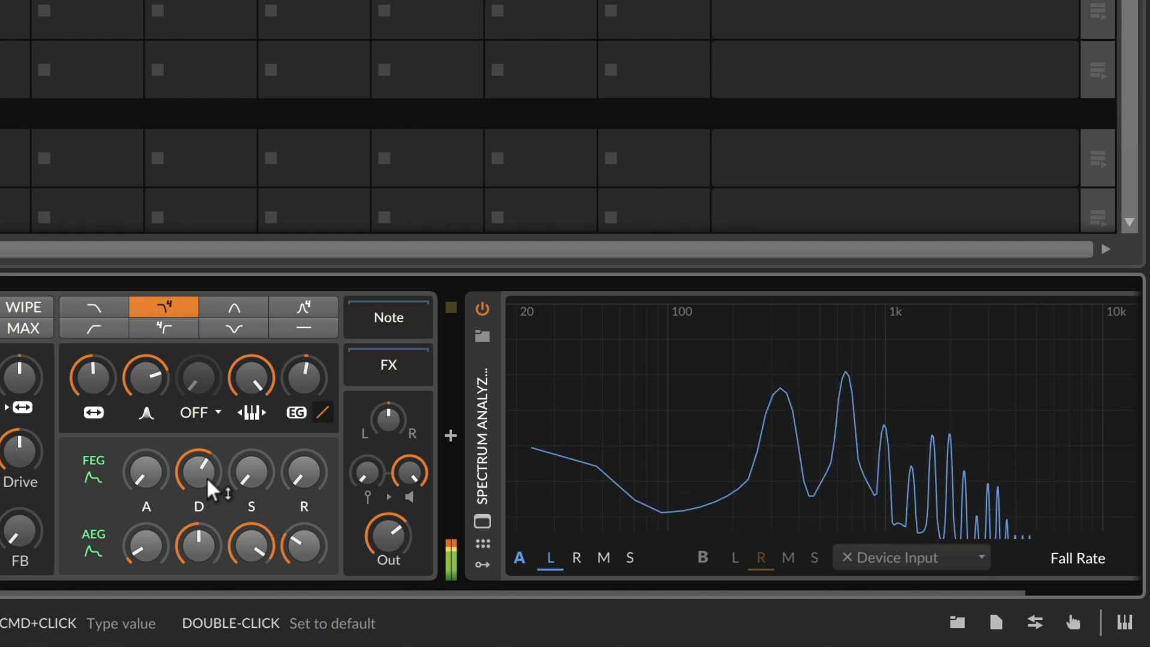
left_click(303, 328)
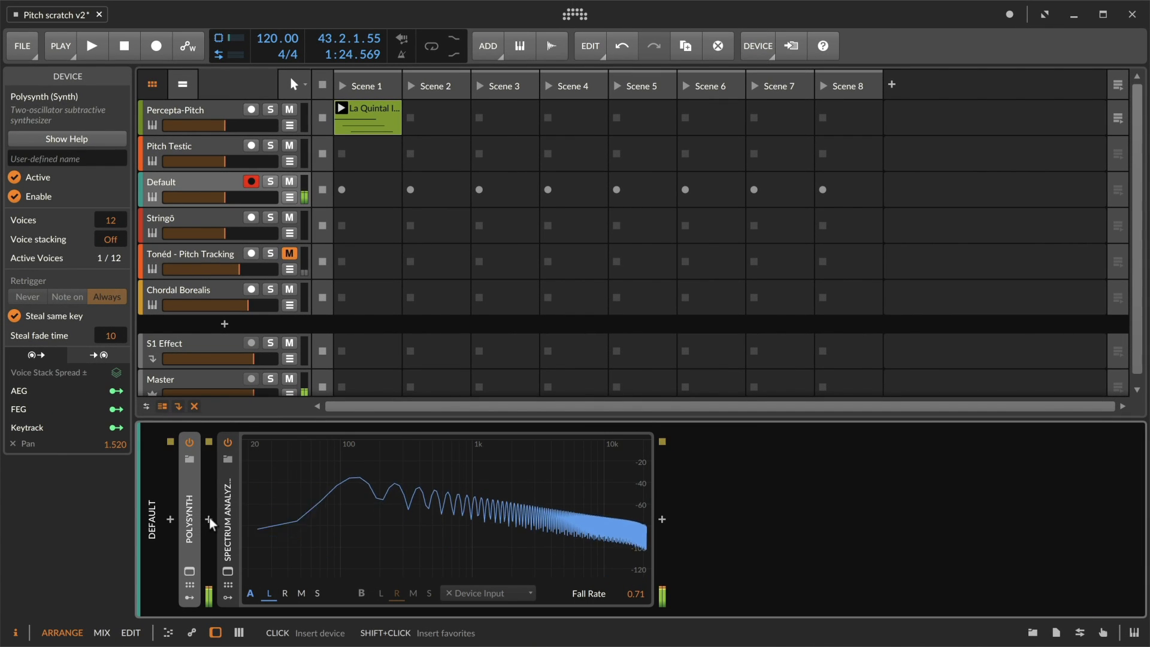
Step: Insert an FX Grid between Polysynth and Spectrum Analyzer and expand its patch editor
left_click(210, 522)
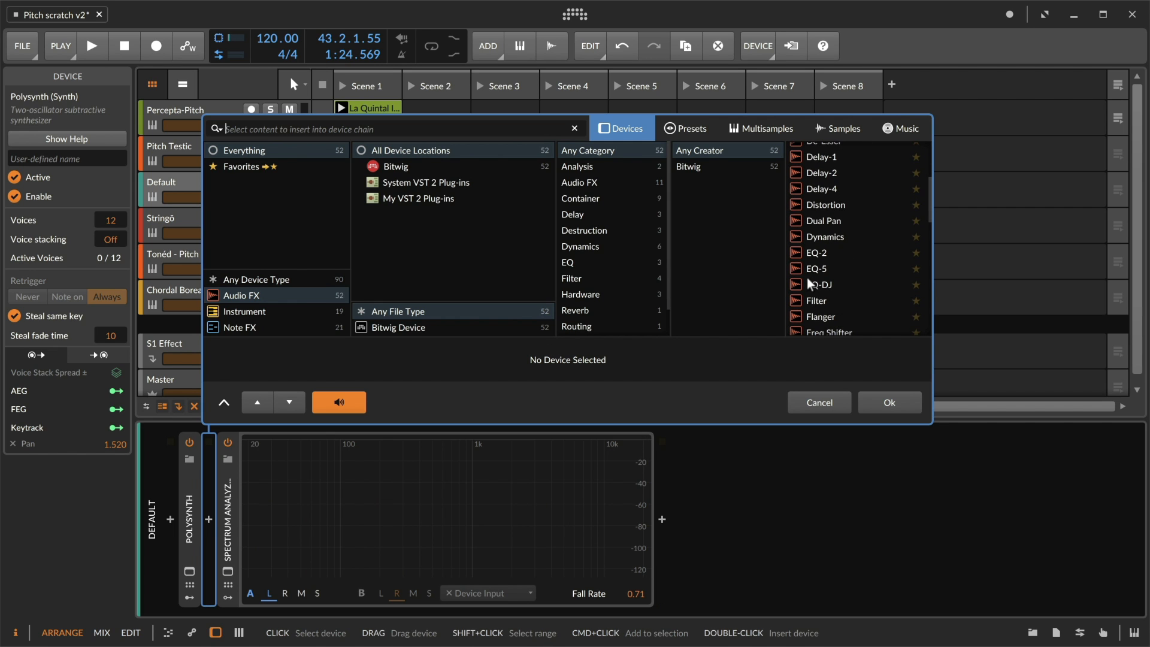
scroll("down", 3)
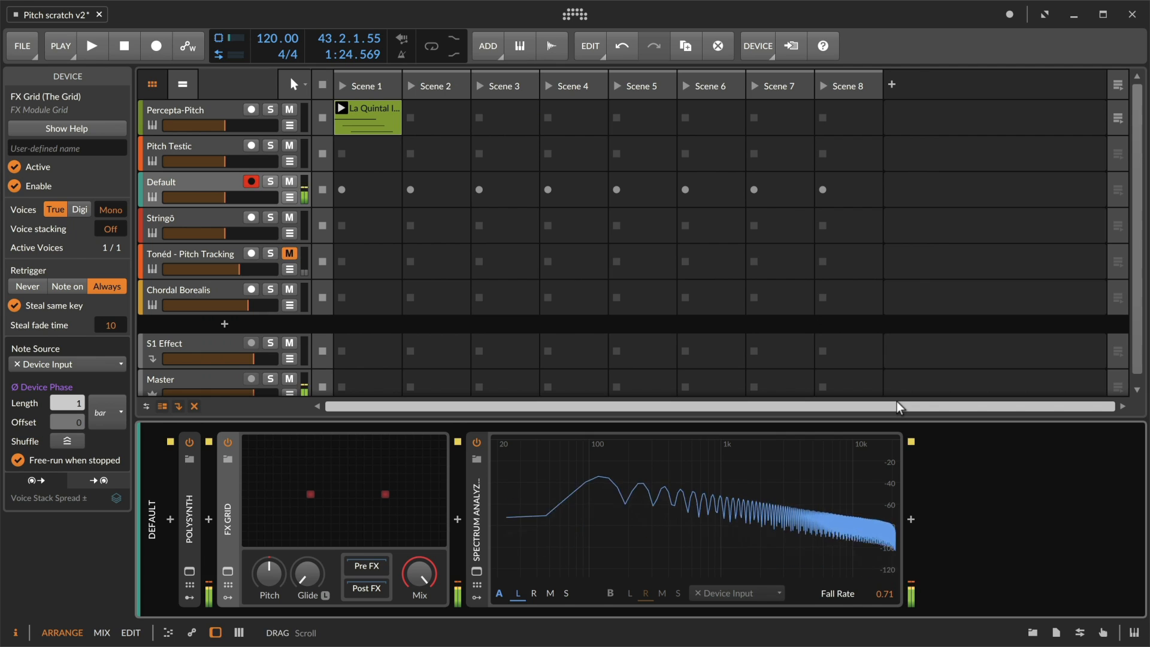
double_click(346, 493)
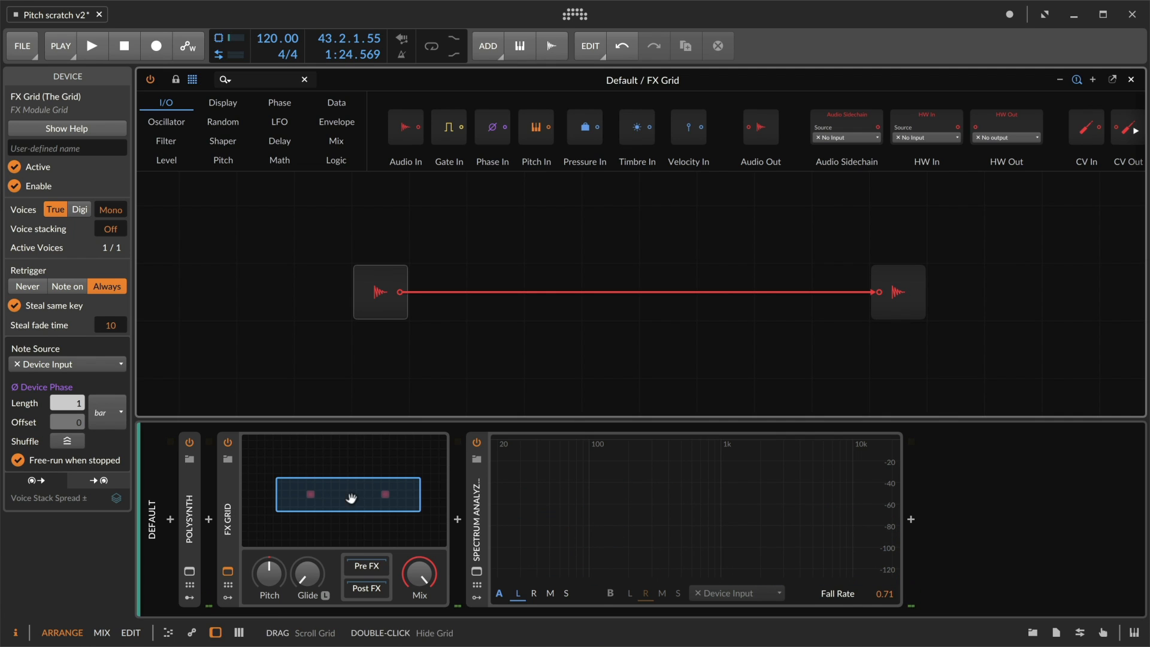
left_click(166, 141)
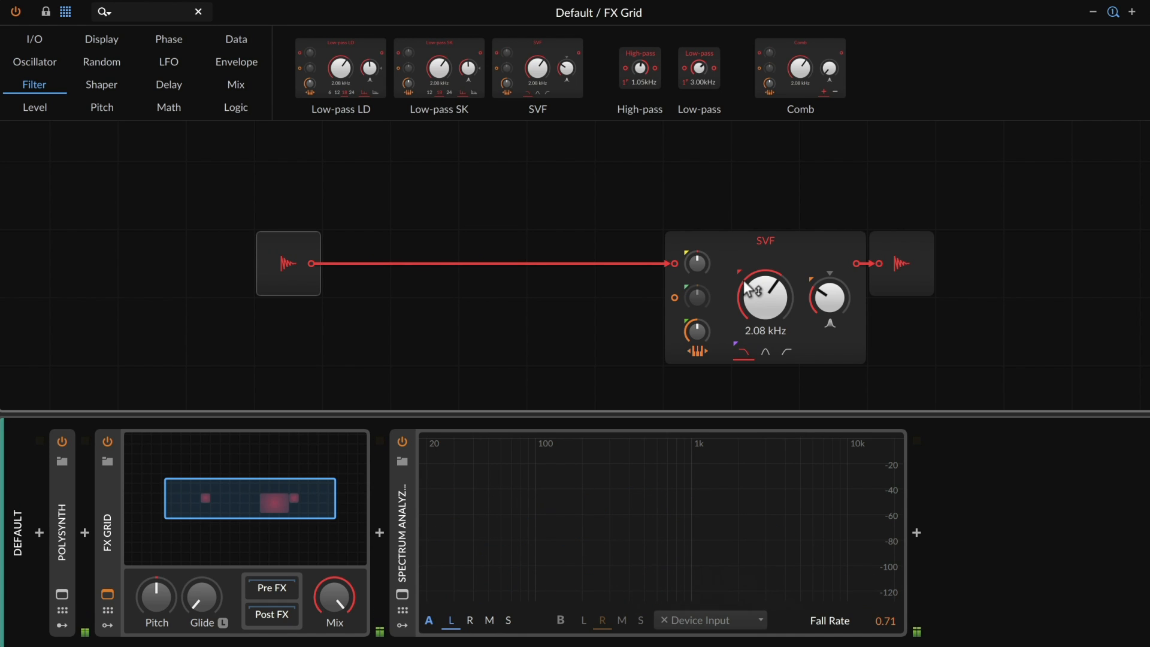
mouse_move(743, 246)
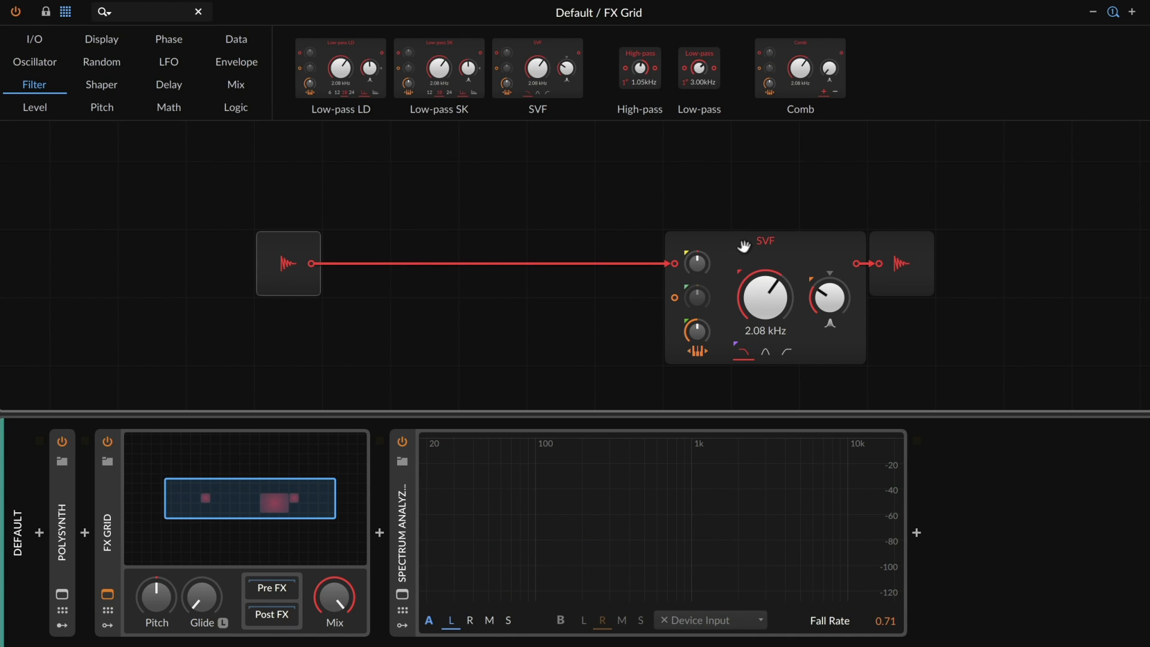
mouse_move(697, 334)
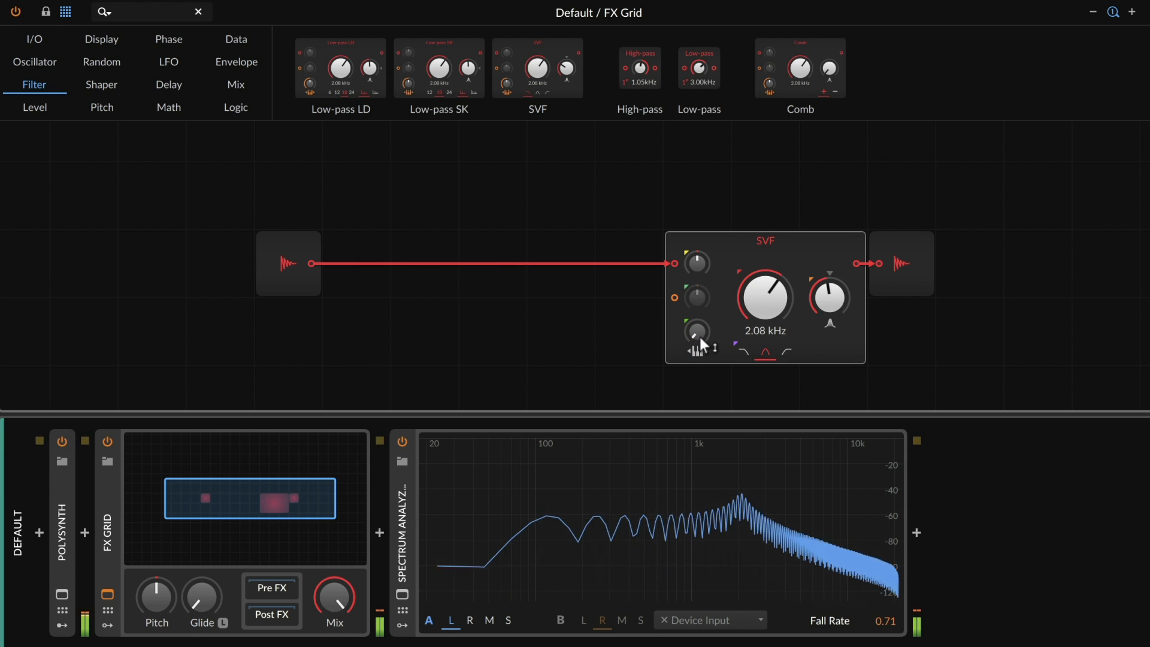
mouse_move(696, 332)
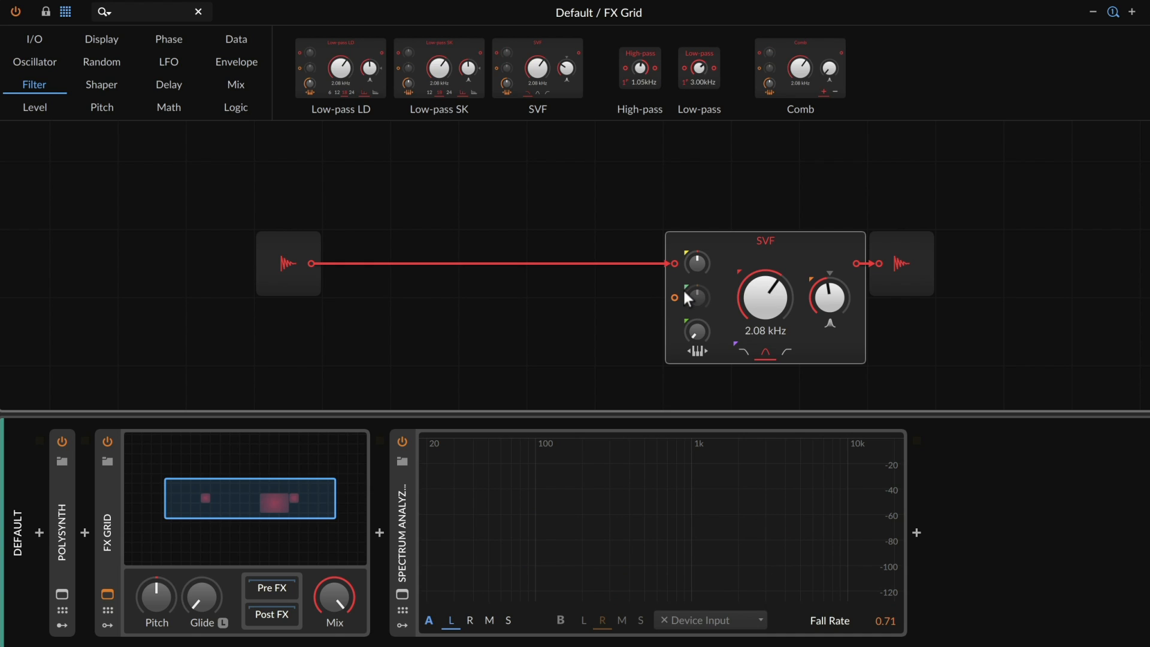
mouse_move(699, 320)
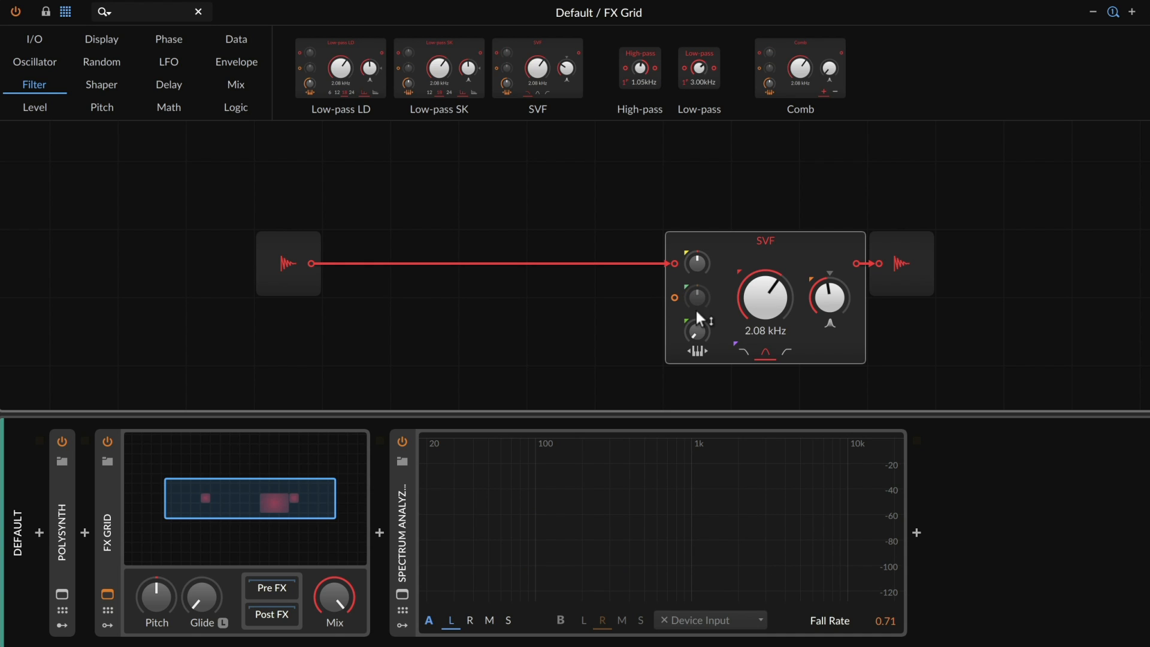
mouse_move(696, 332)
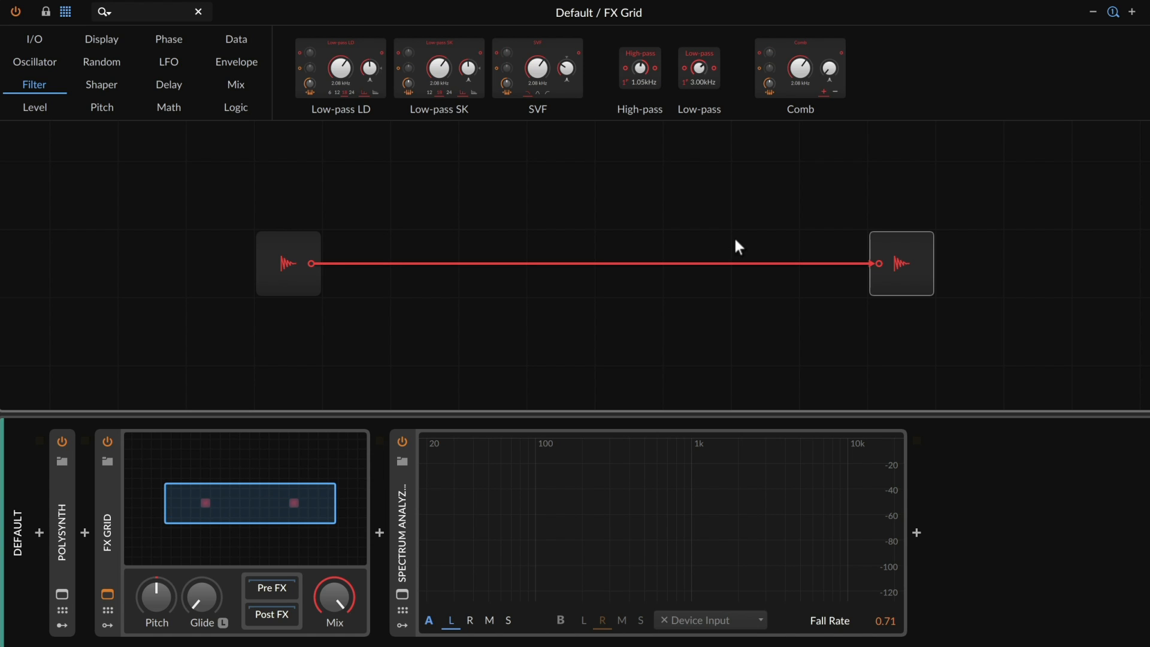
mouse_move(346, 178)
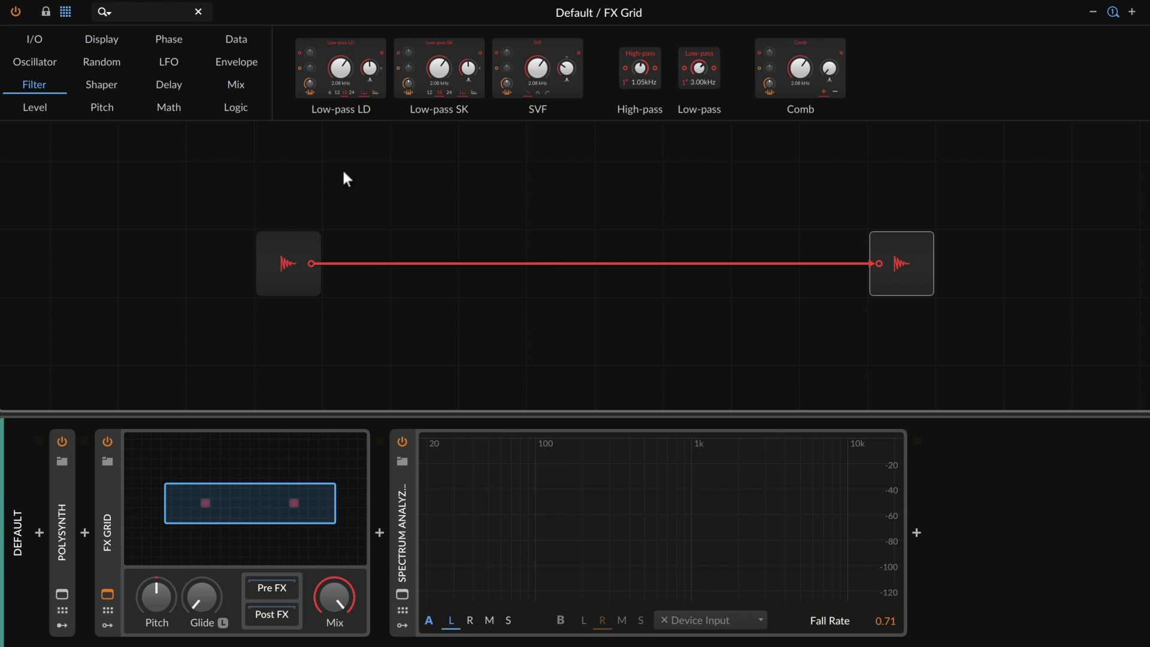
mouse_move(265, 143)
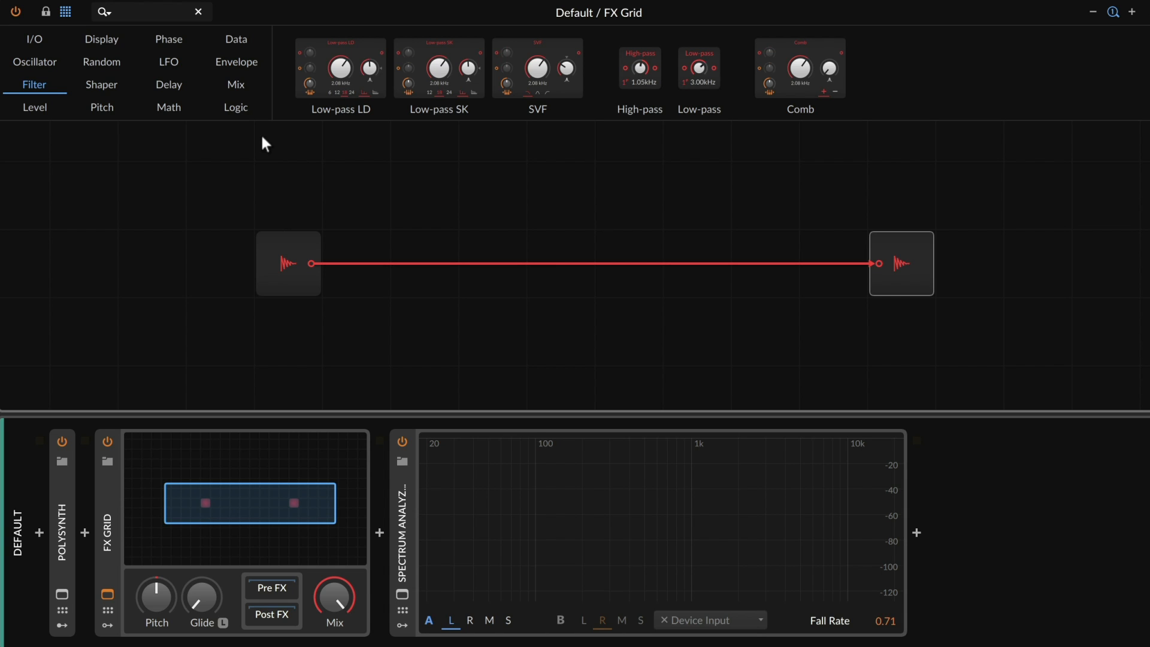
mouse_move(173, 33)
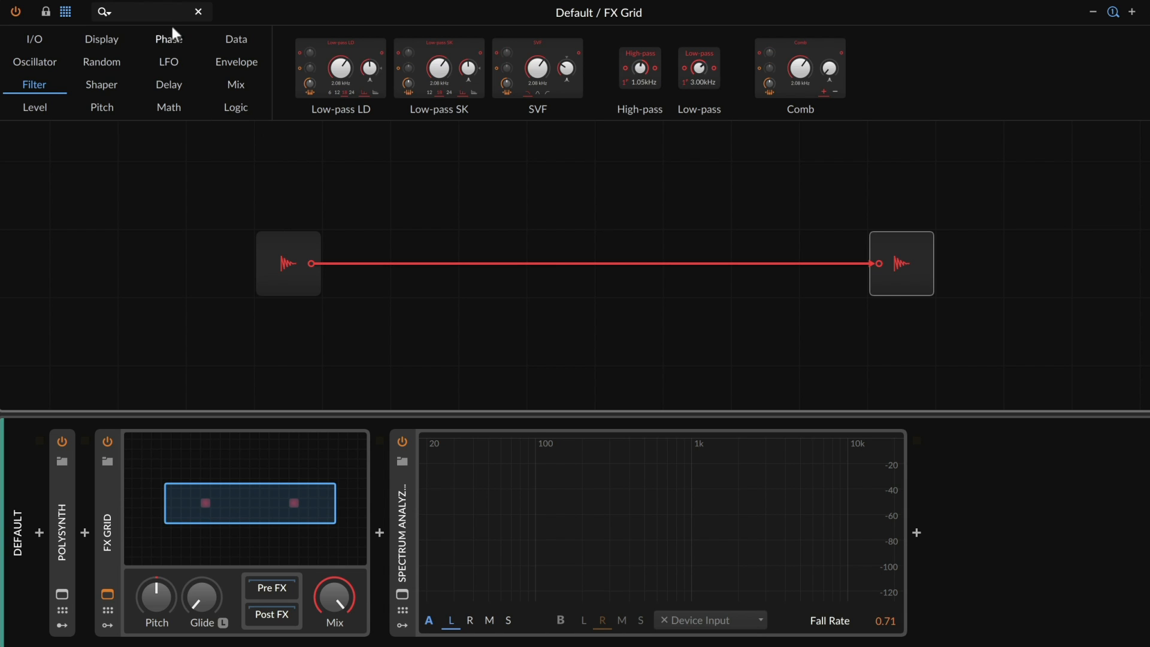
Step: Search the module browser for 'sampl' to find Sample / Hold
type("sample")
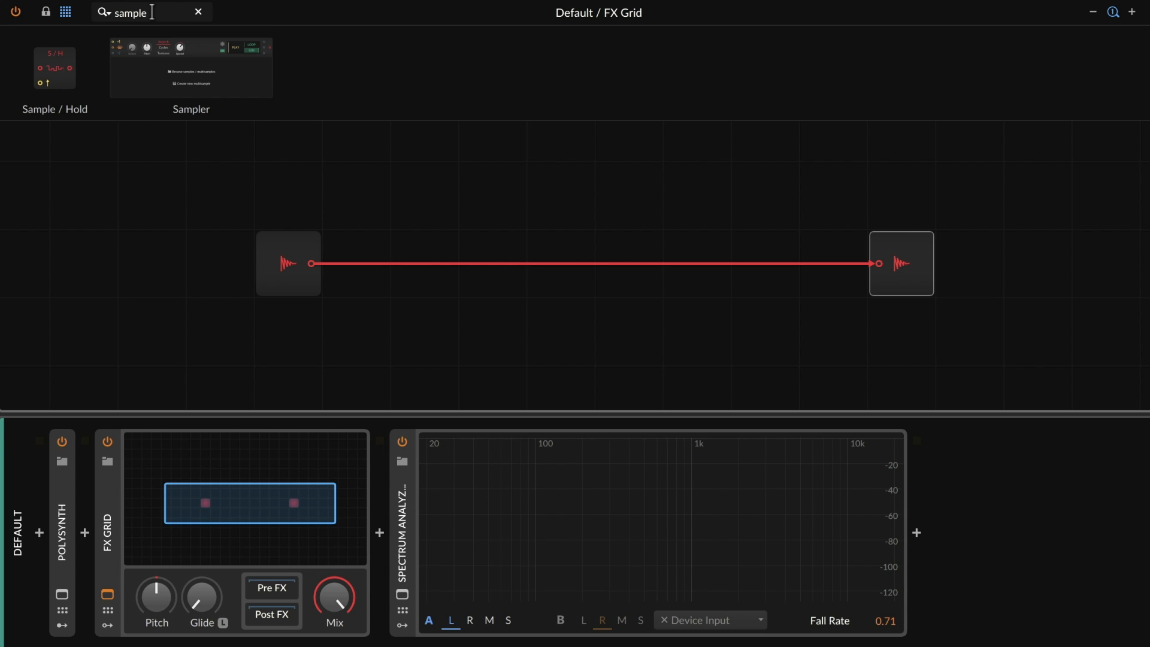
mouse_move(57, 71)
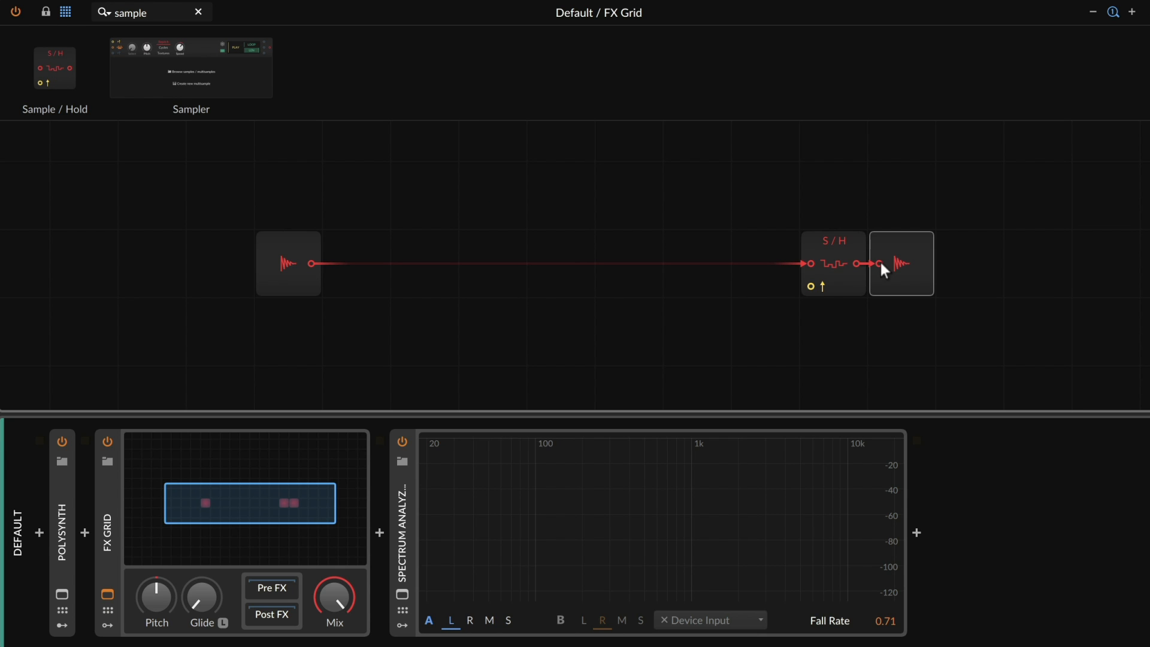
mouse_move(839, 285)
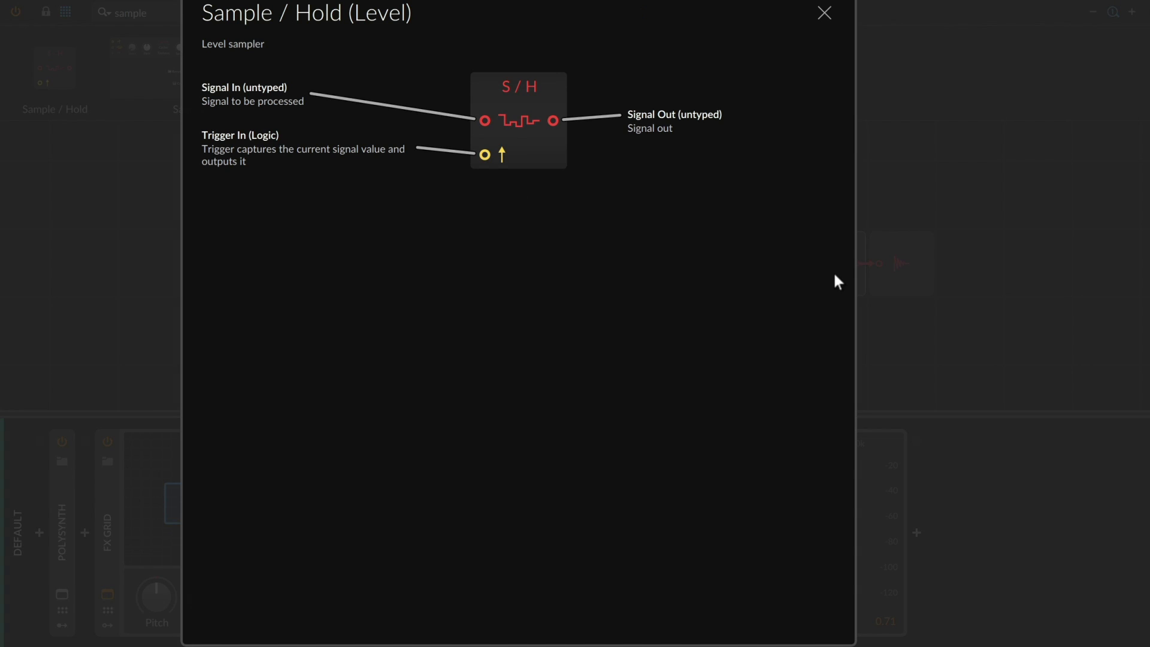
mouse_move(409, 151)
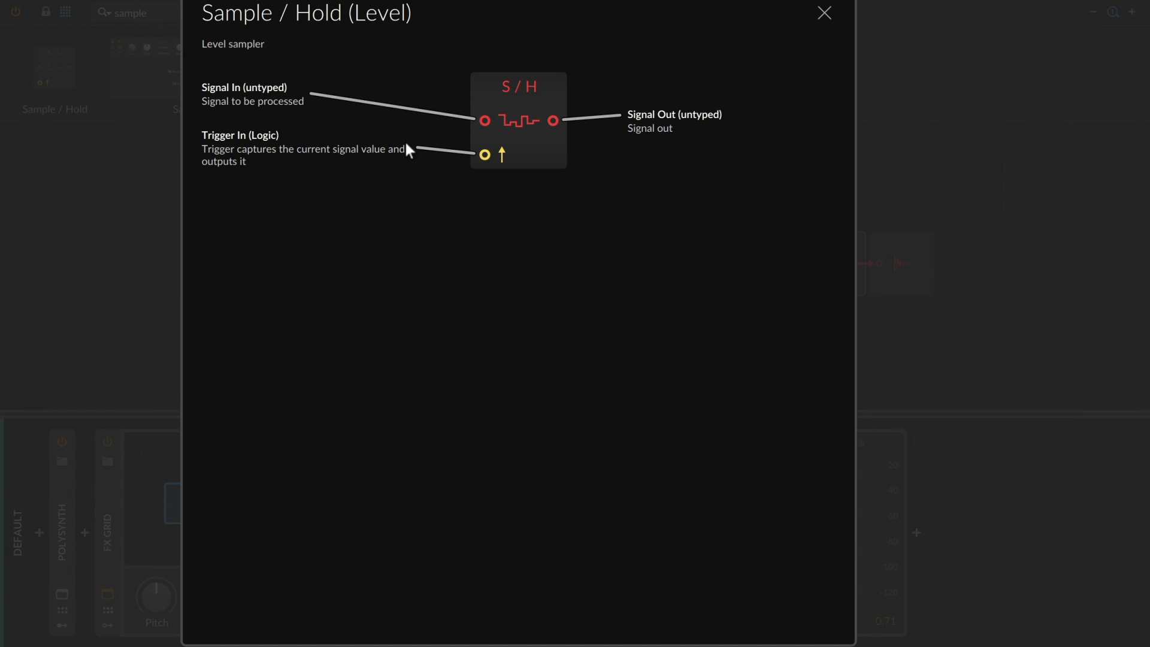
mouse_move(486, 196)
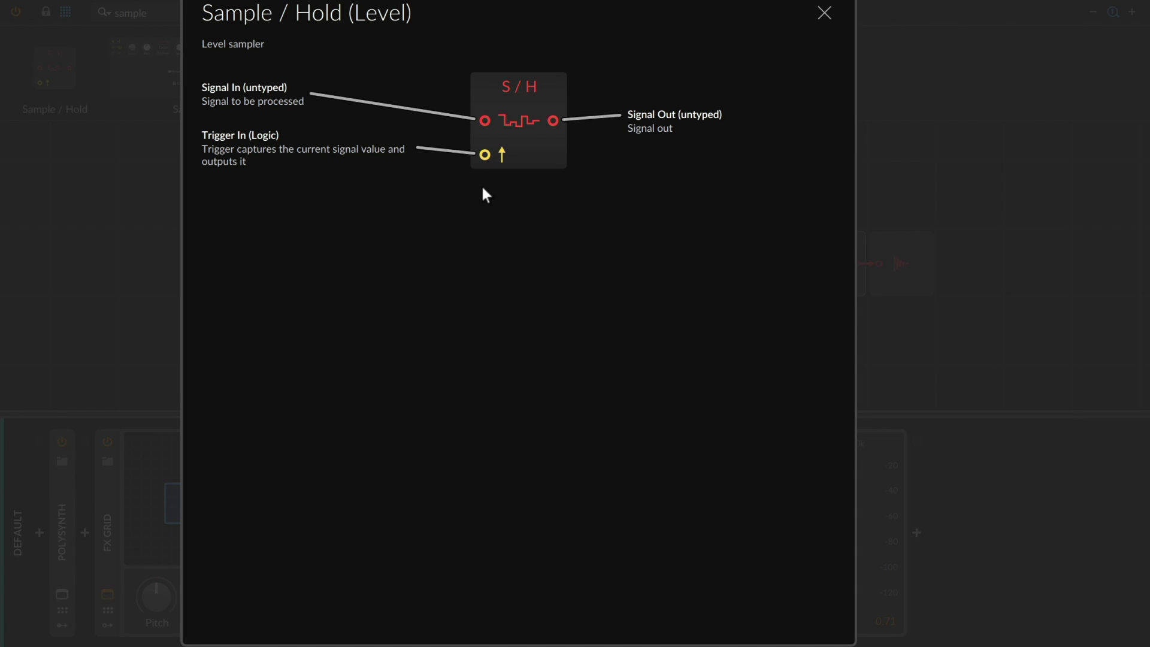
mouse_move(488, 179)
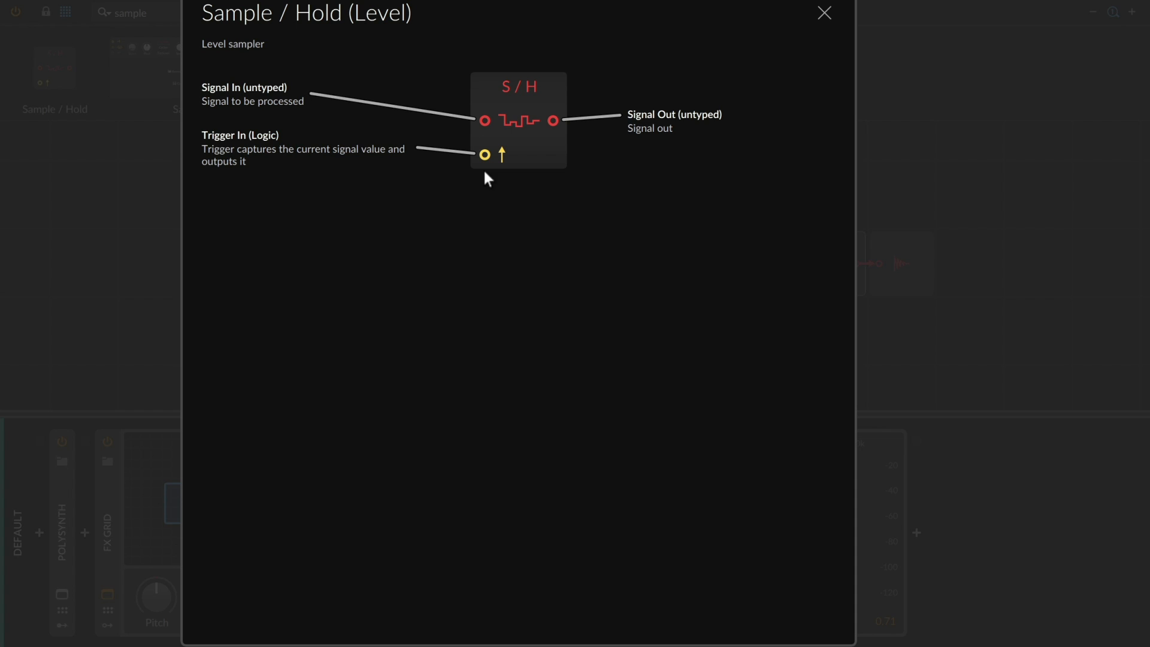
left_click(823, 13)
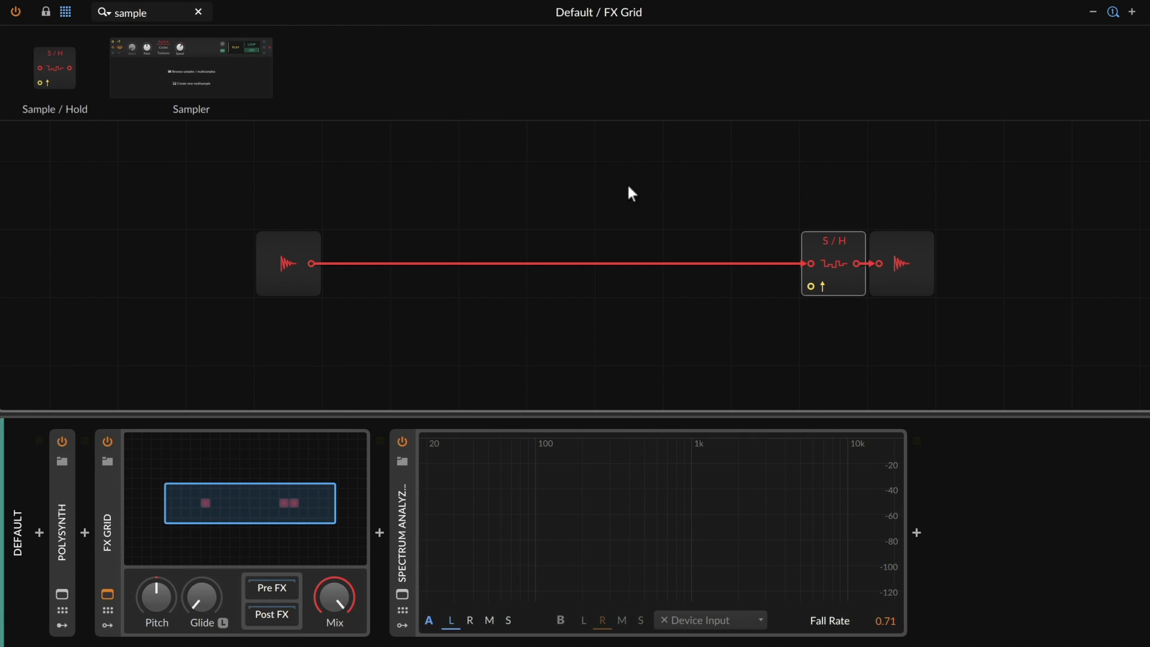
mouse_move(196, 19)
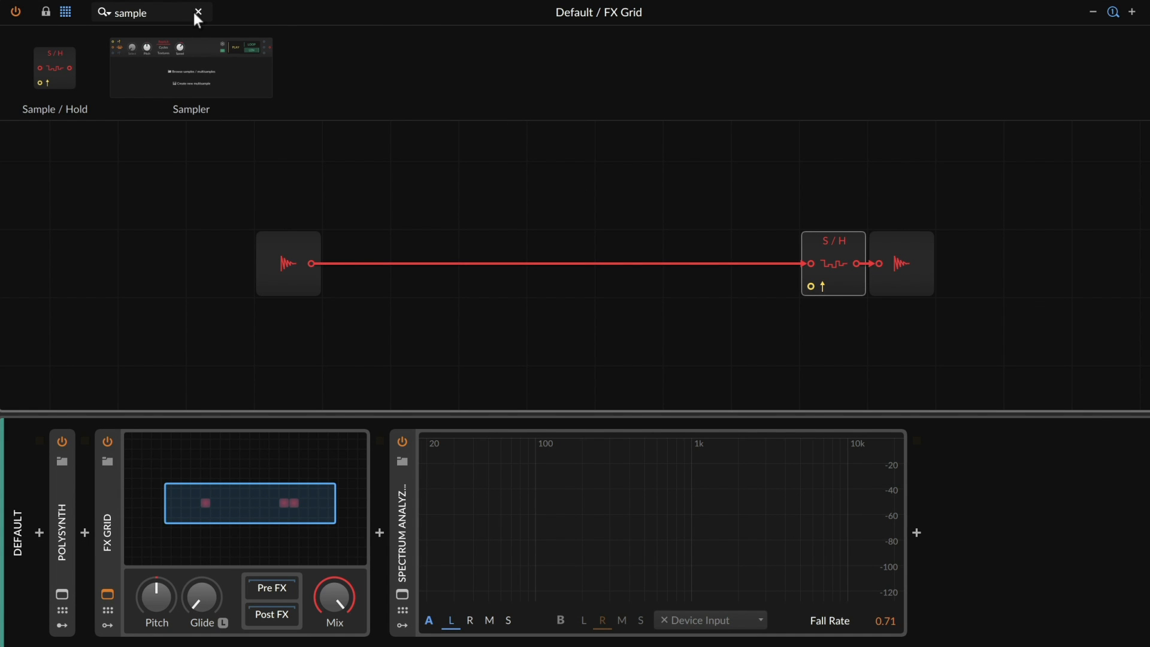
Step: Clear the module browser search to show the Oscillator category list
left_click(198, 12)
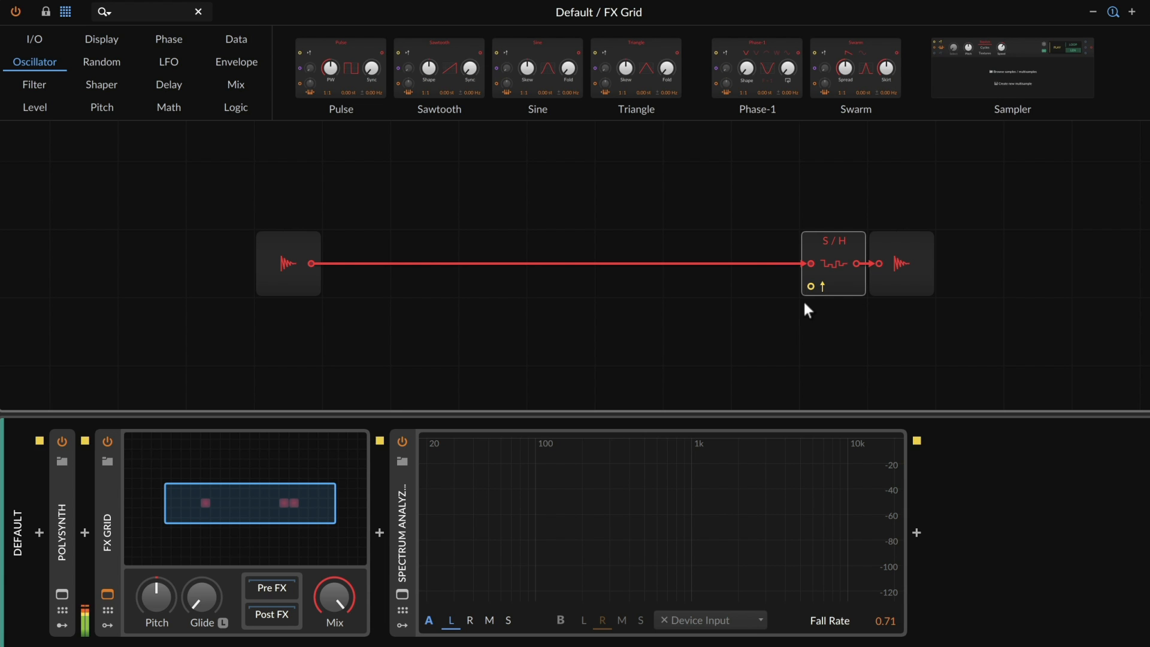
mouse_move(470, 214)
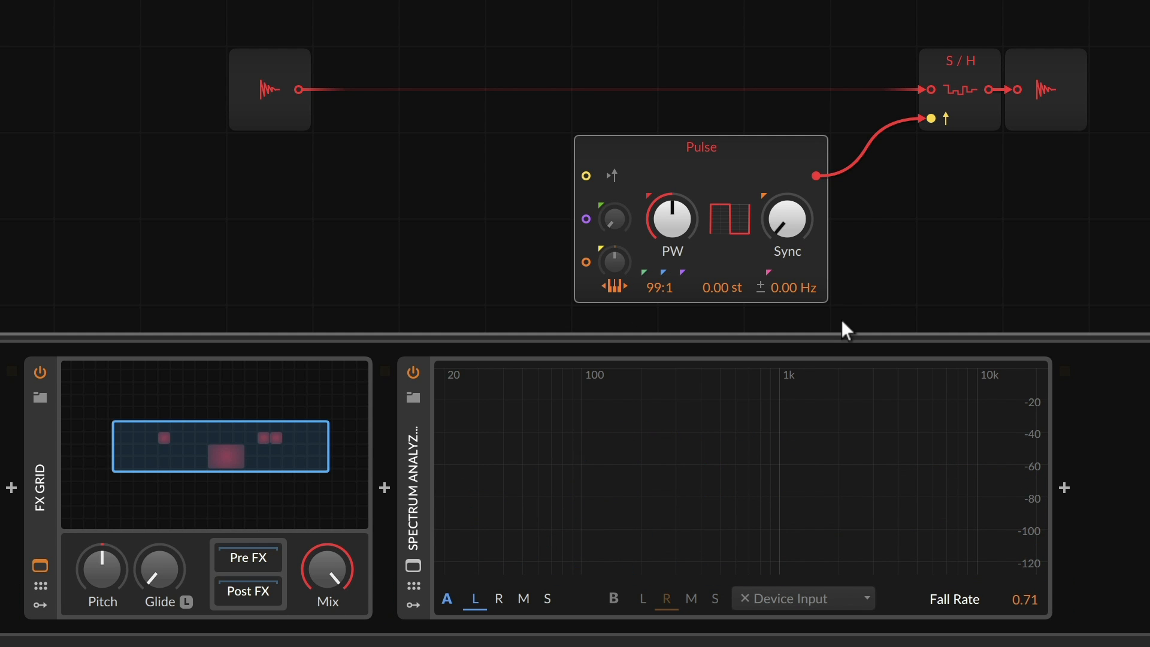
mouse_move(612, 286)
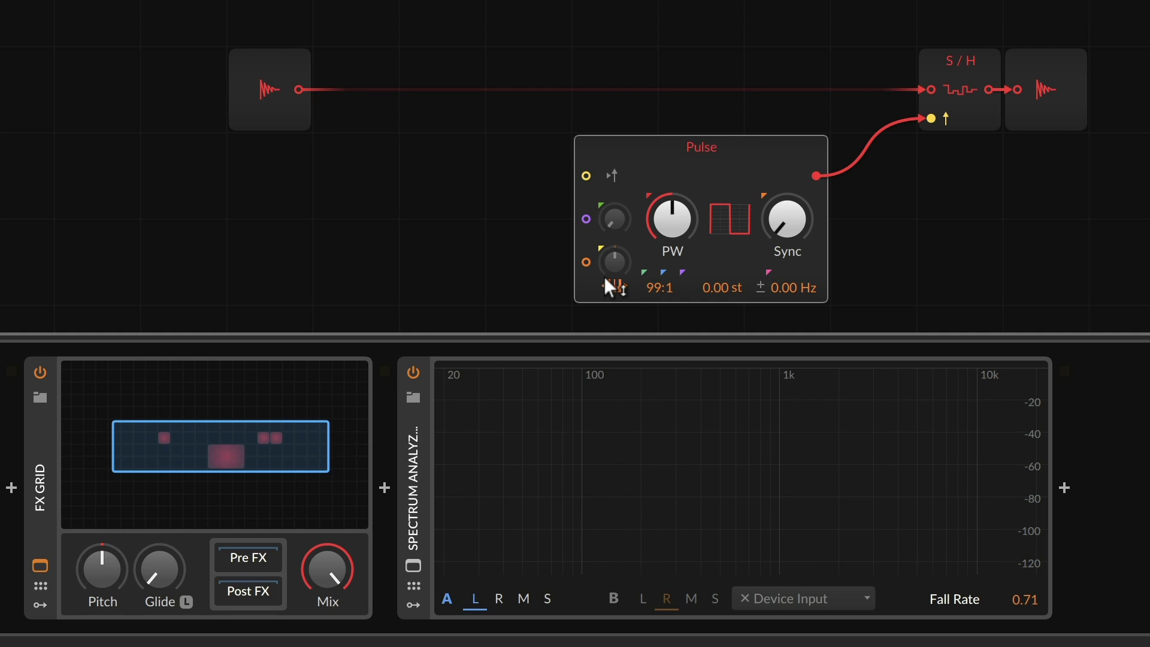
mouse_move(612, 286)
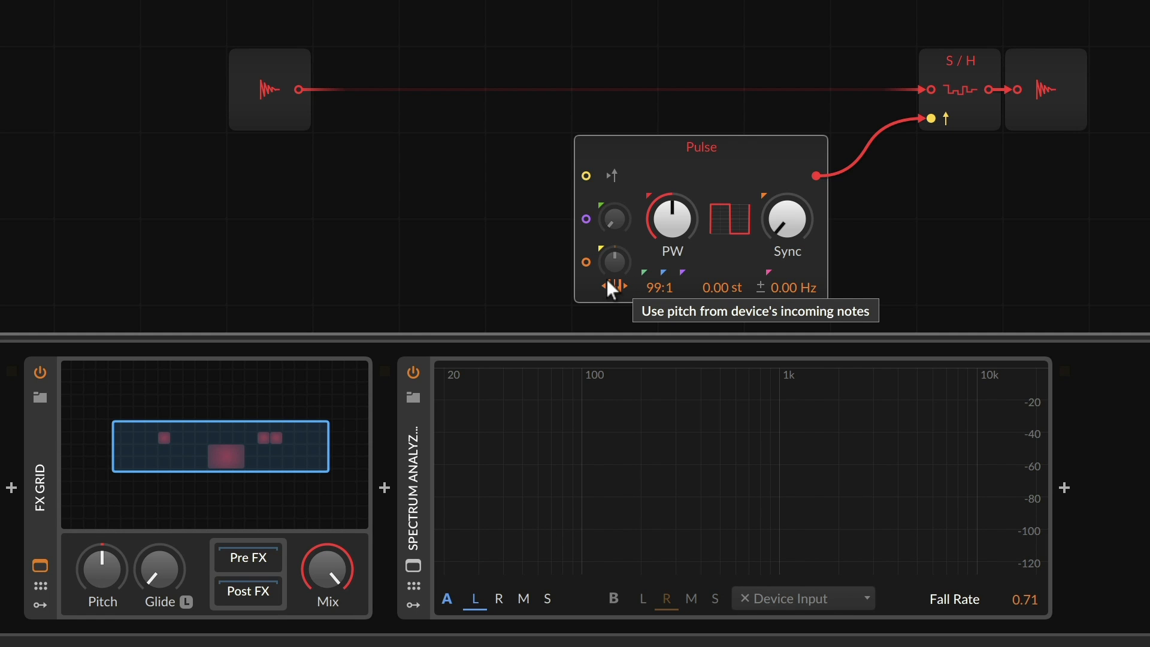
mouse_move(930, 125)
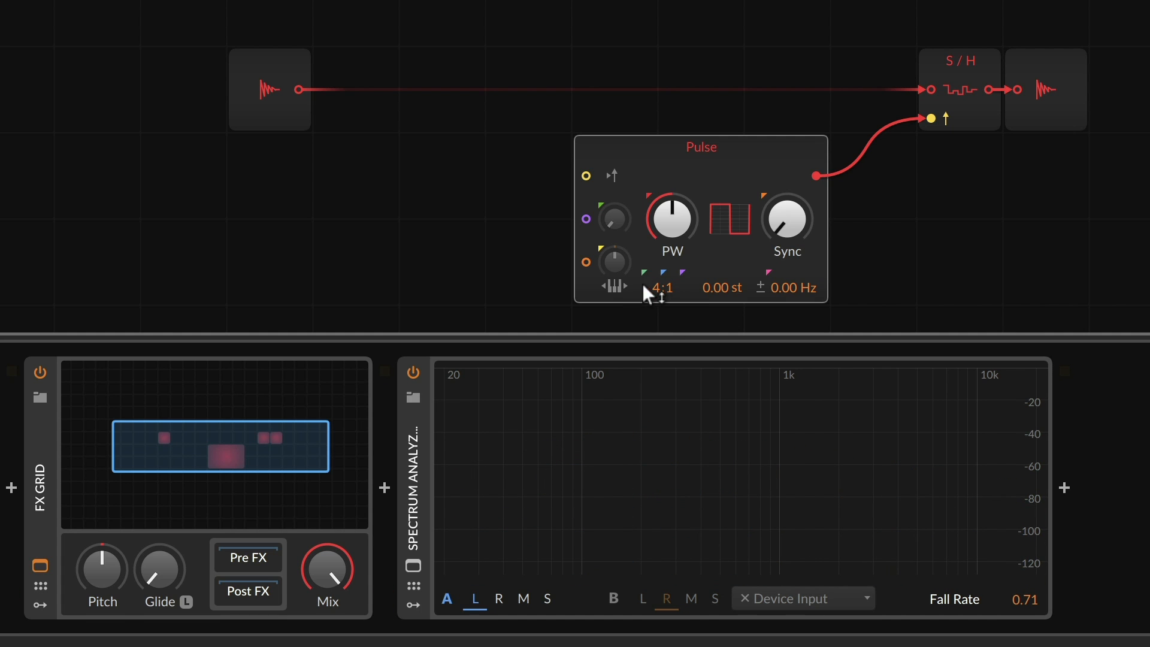
mouse_move(654, 301)
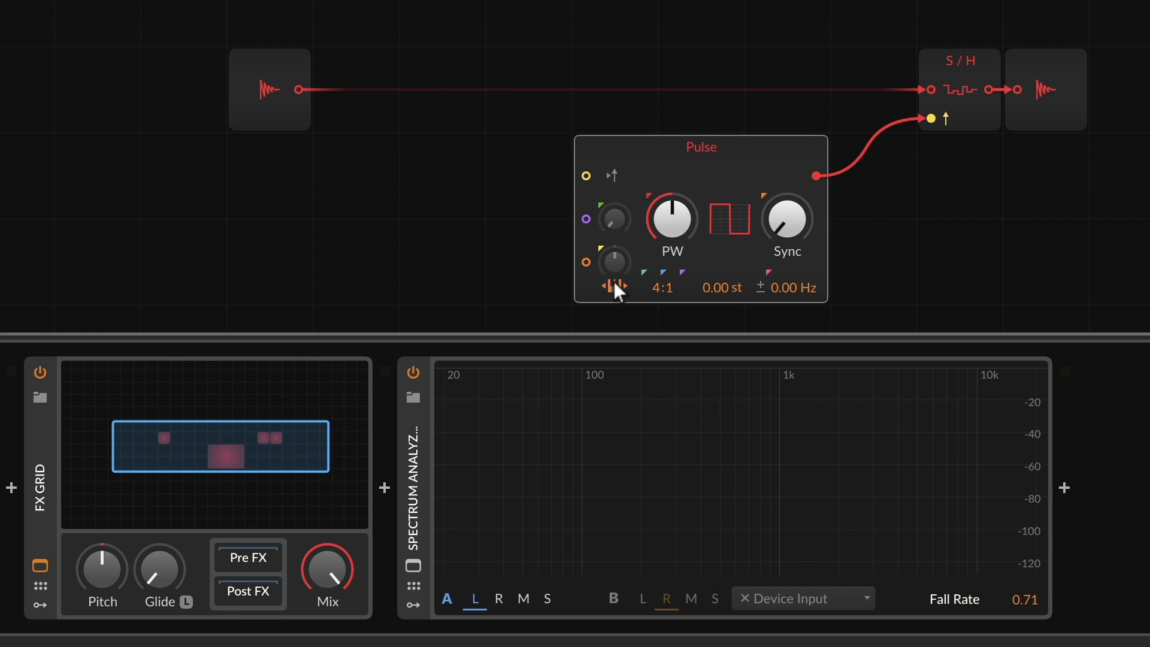
mouse_move(616, 287)
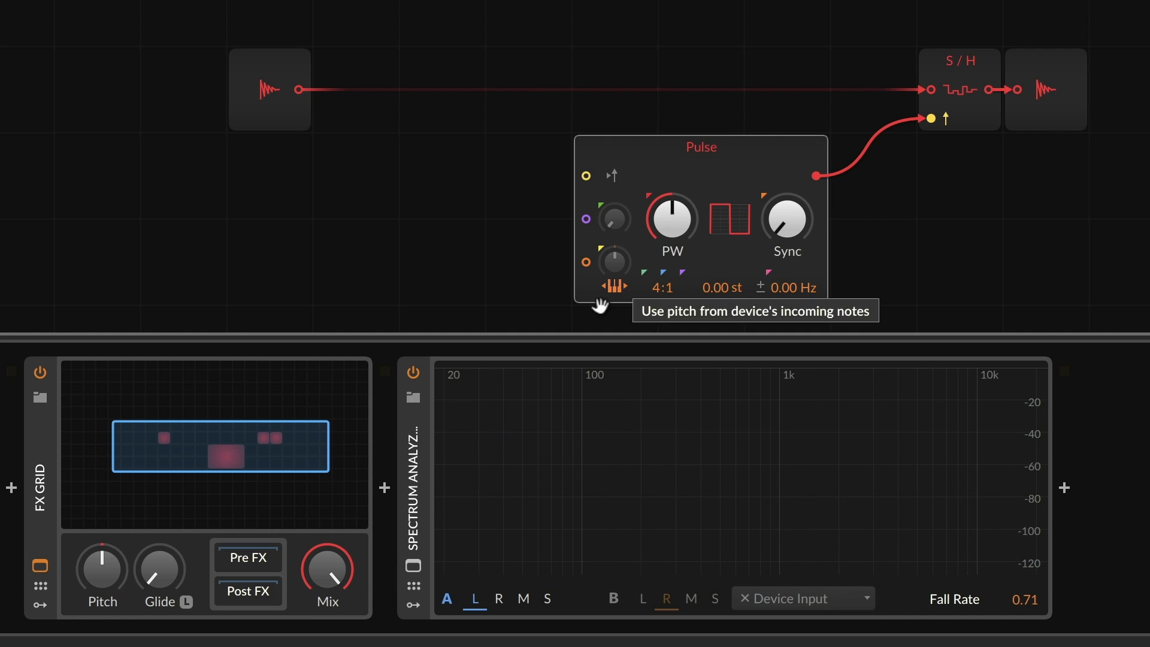
mouse_move(594, 253)
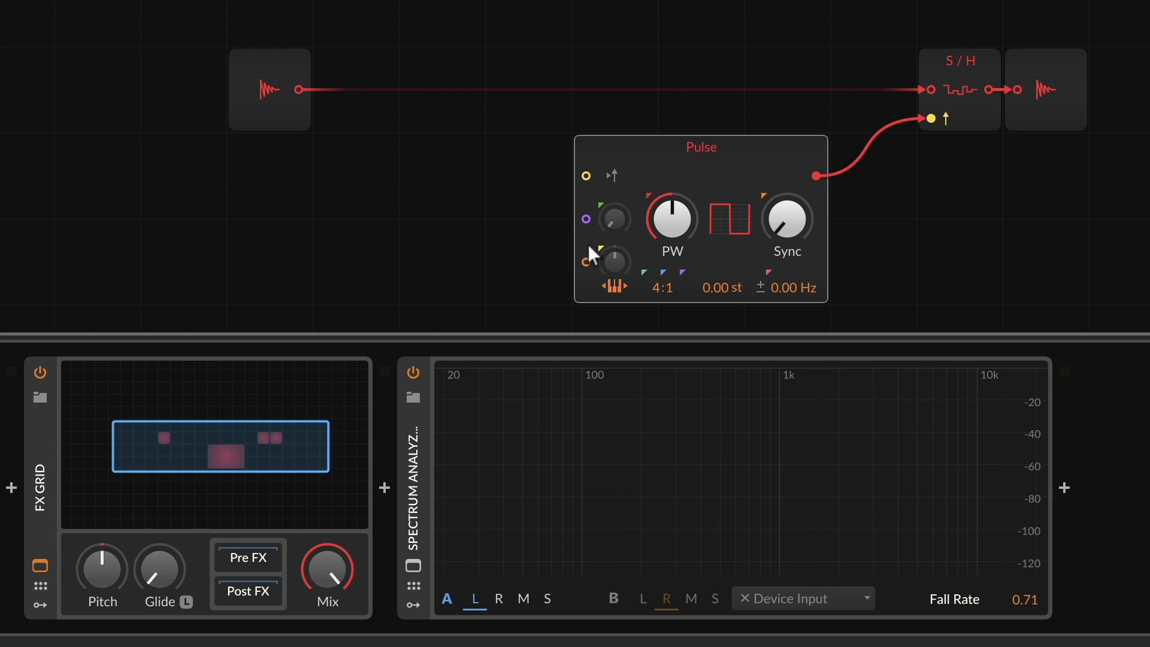
mouse_move(481, 262)
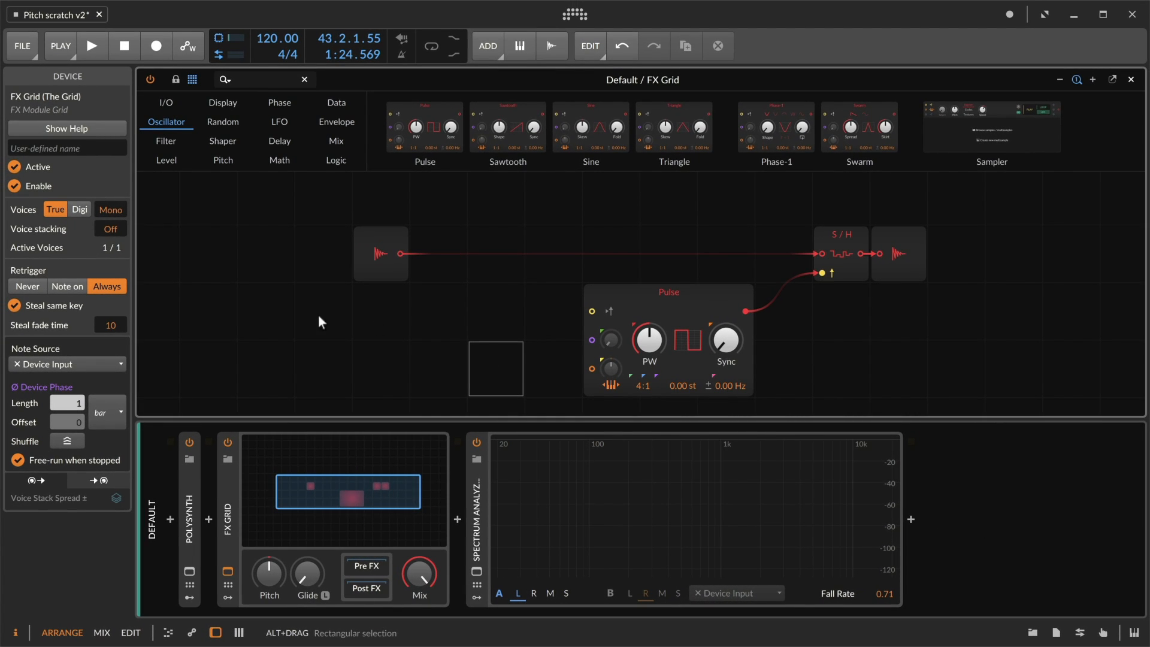
mouse_move(505, 261)
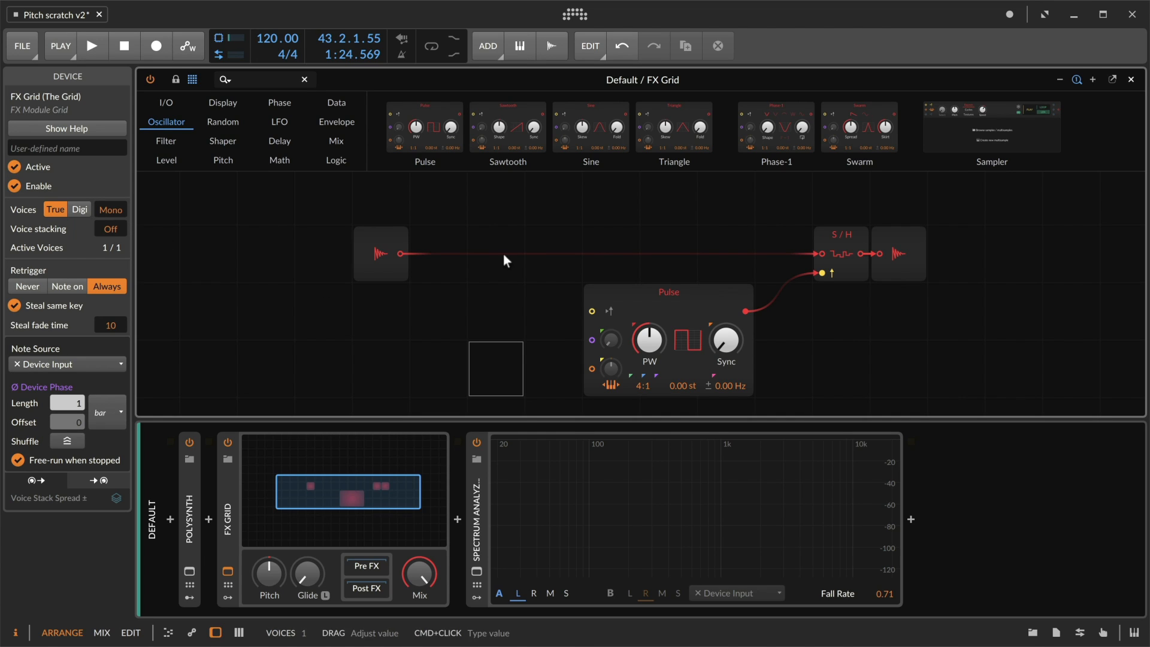
mouse_move(549, 265)
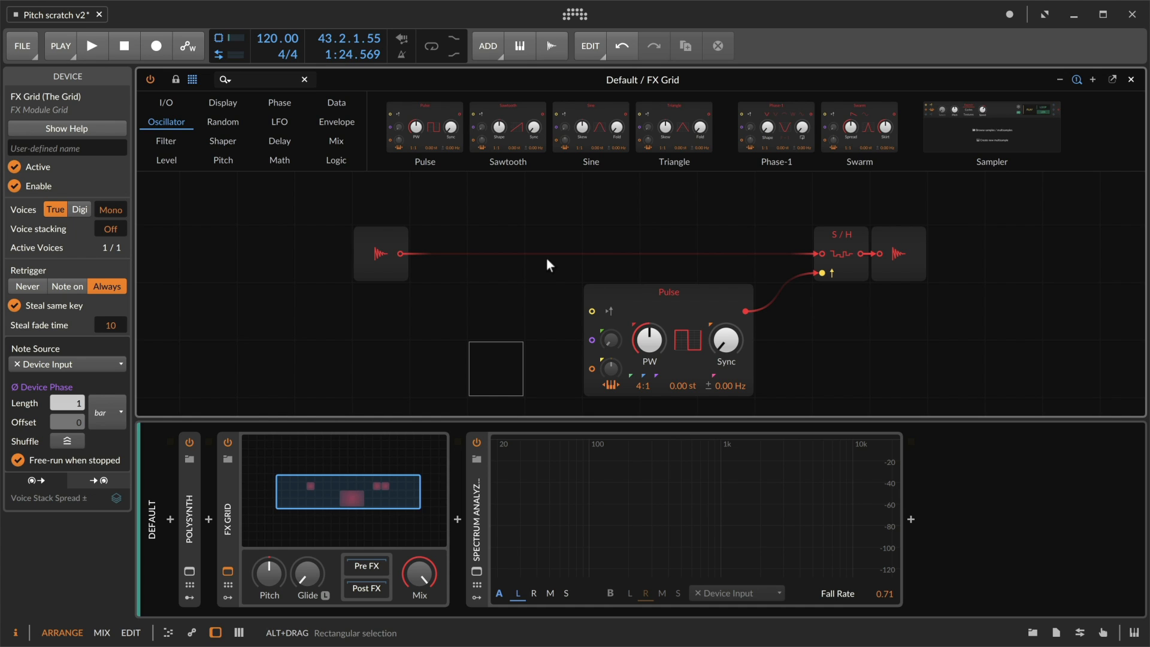
Step: Start playback so the Spectrum Analyzer shows the FX Grid-processed signal
left_click(91, 46)
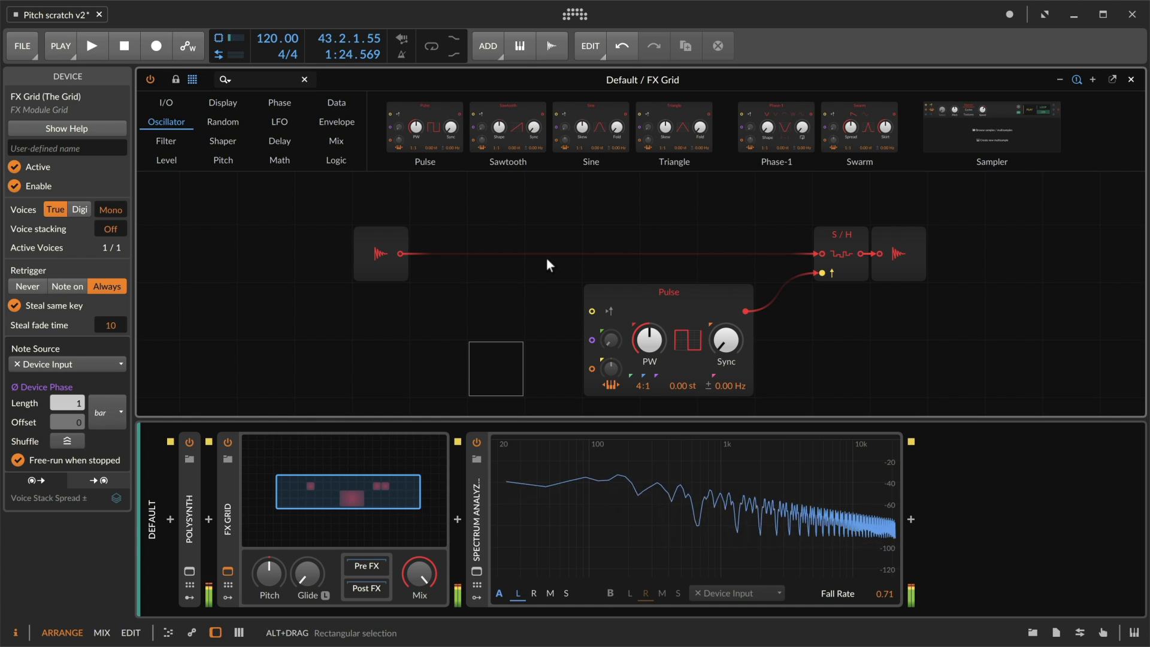